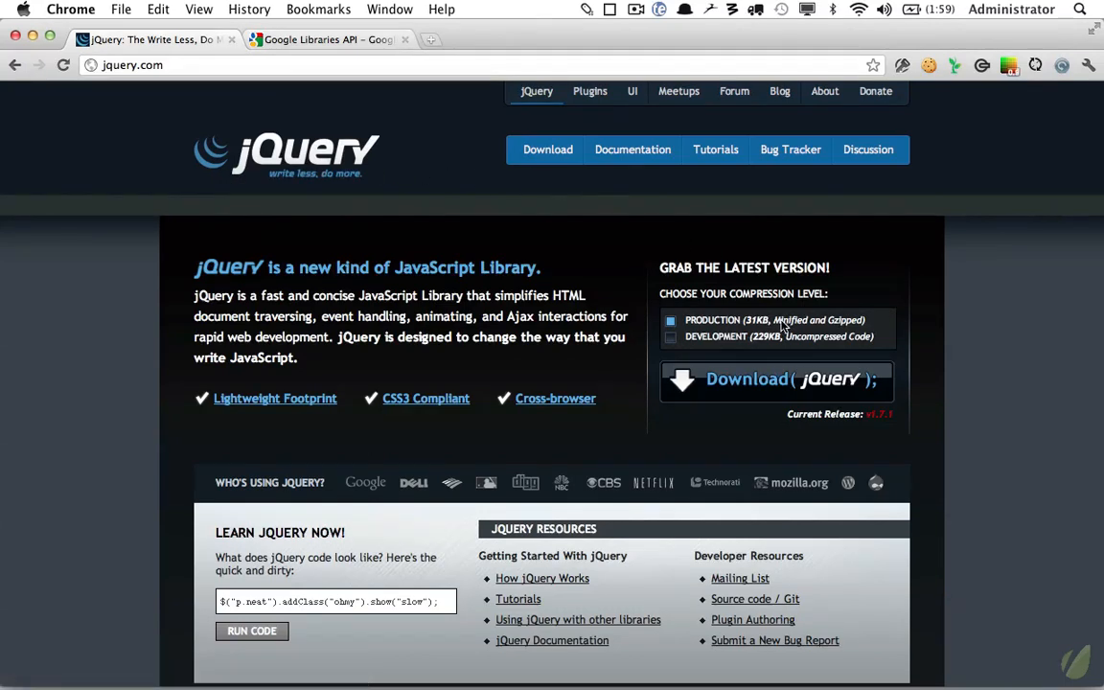
pyautogui.moveTo(721, 338)
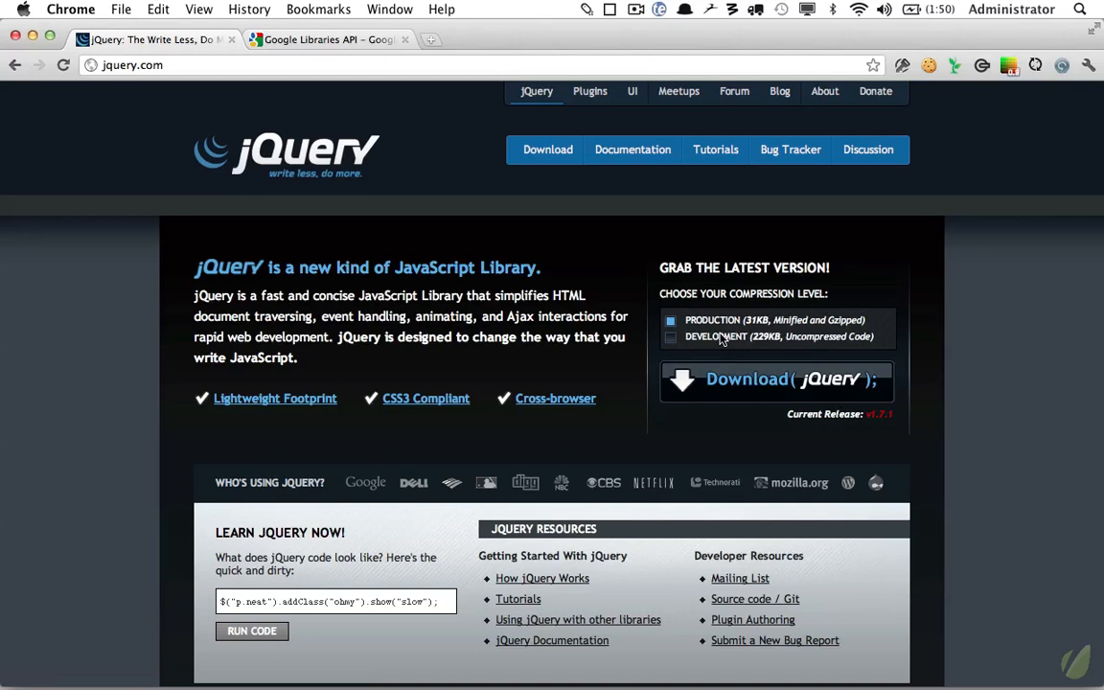
pyautogui.moveTo(778, 326)
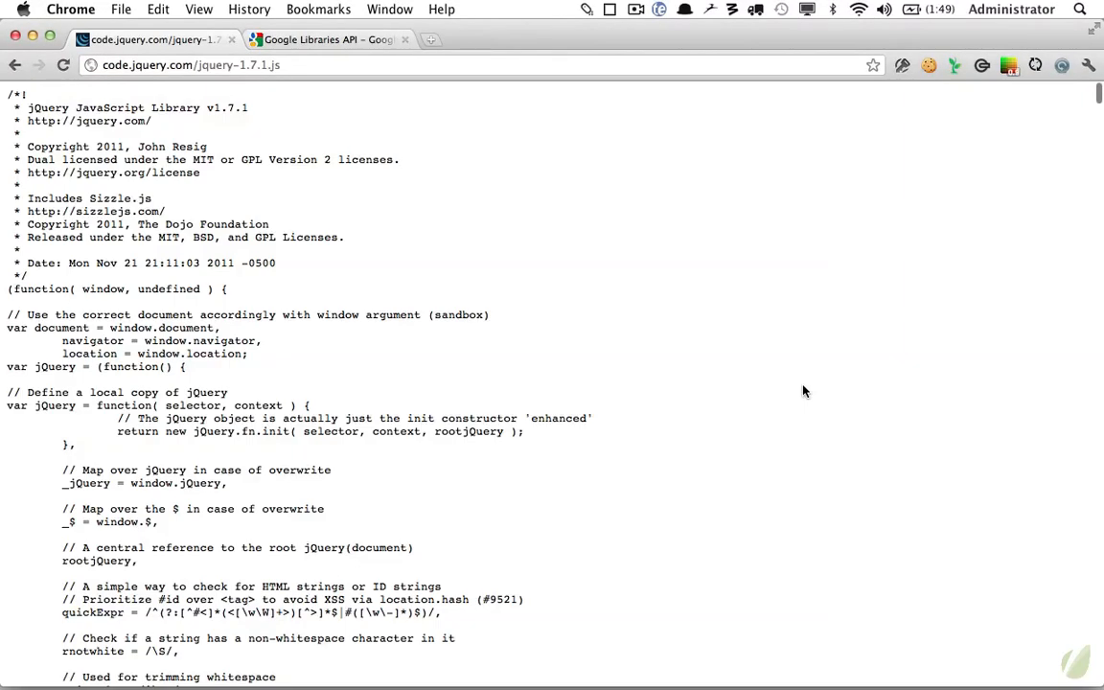
# Save the jQuery 1.7.1 source page from Chrome to the Desktop.
pyautogui.click(192, 65)
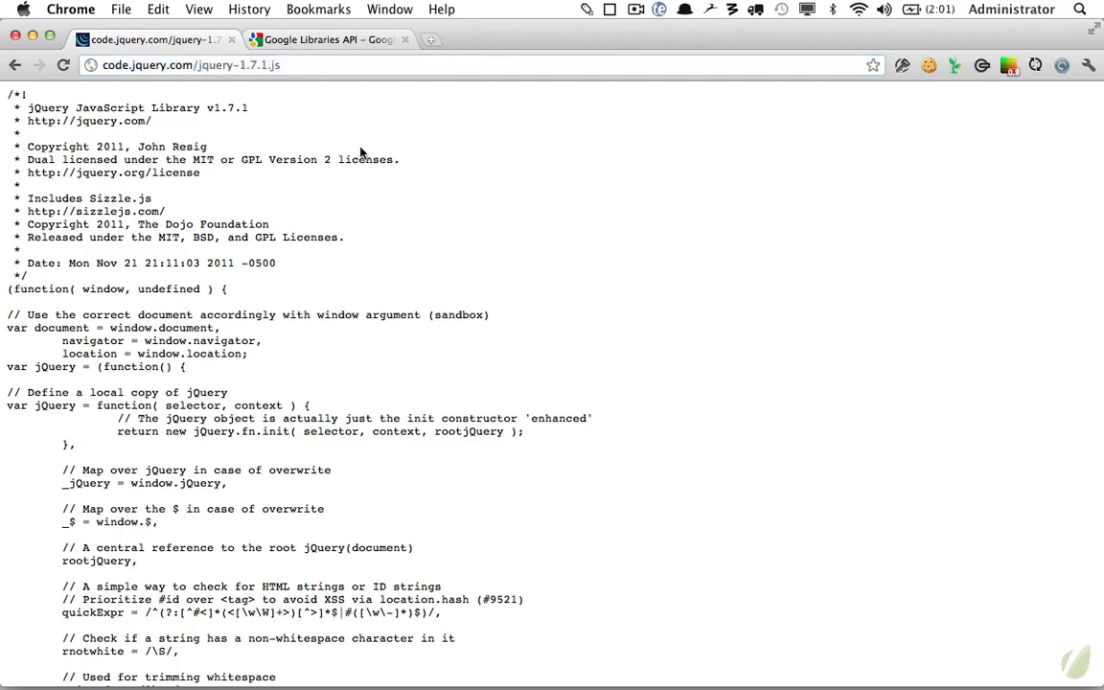
pyautogui.moveTo(299, 142)
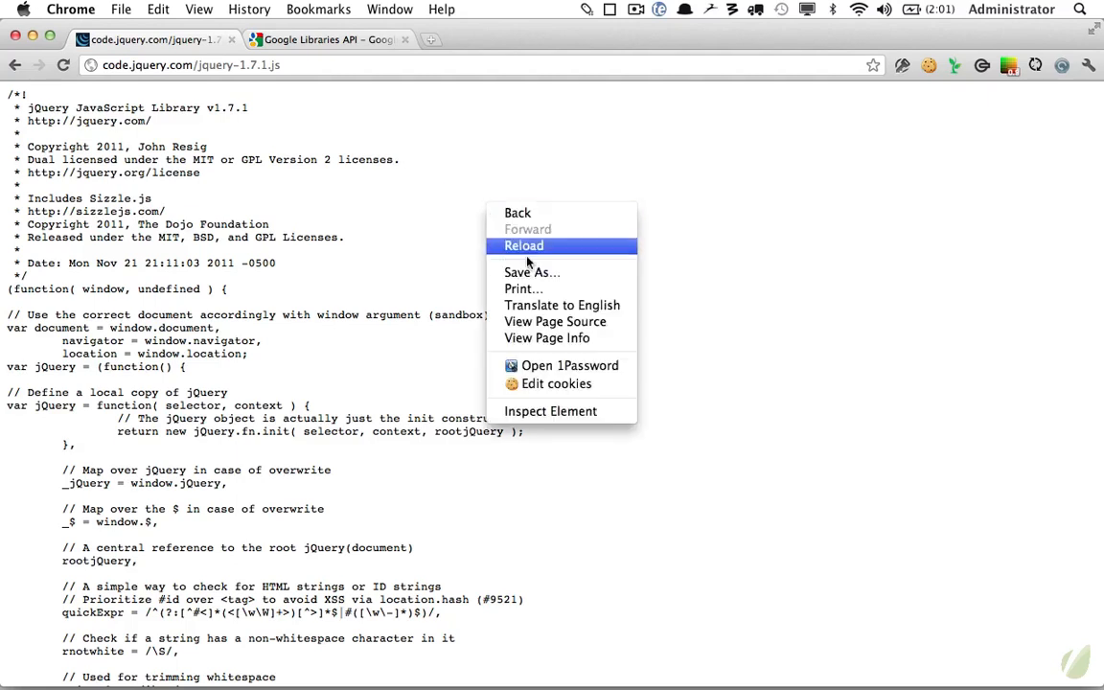
pyautogui.click(533, 273)
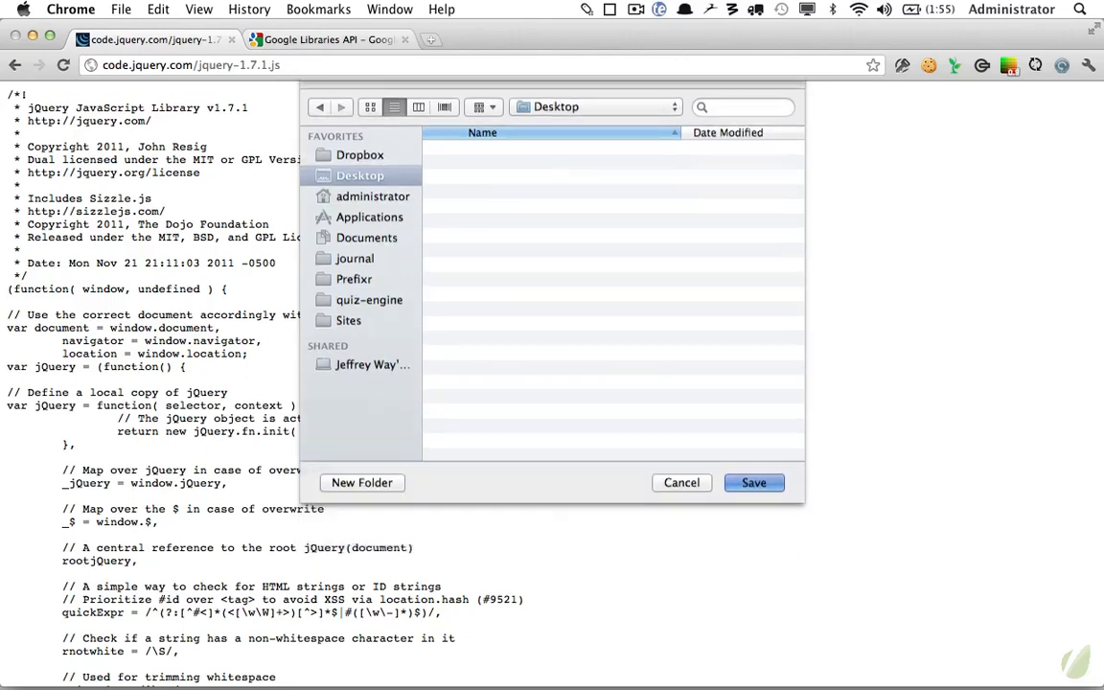
pyautogui.click(754, 483)
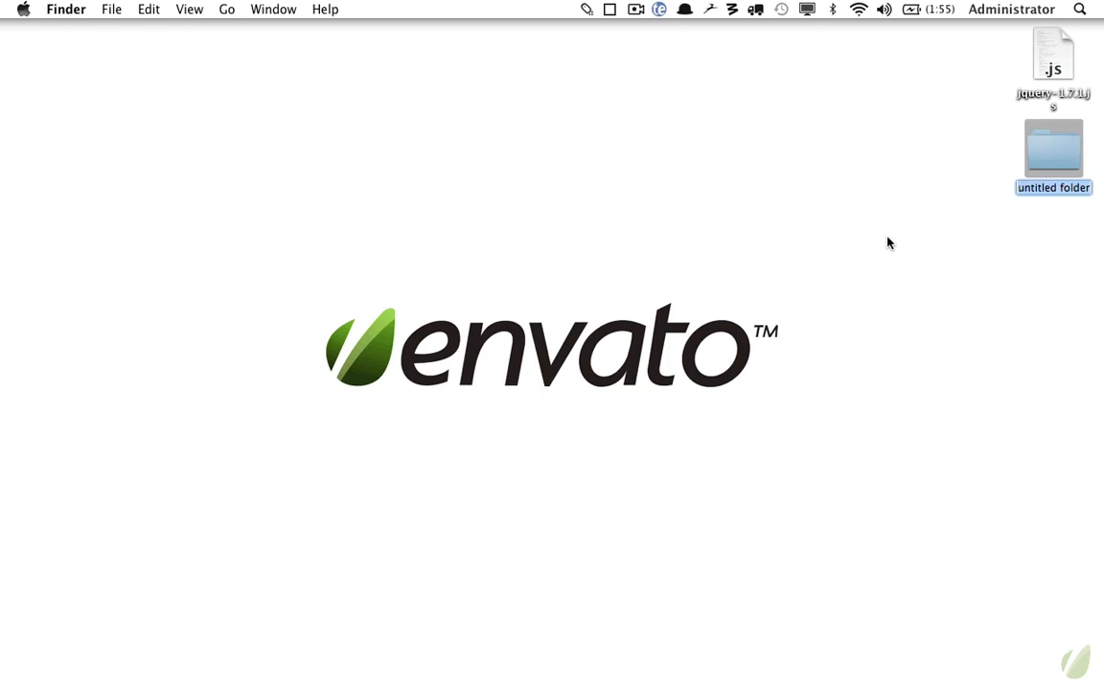
# Rename the untitled desktop folder to lesson-1 and drag it to Sublime Text 2.
pyautogui.write('lesson-1')
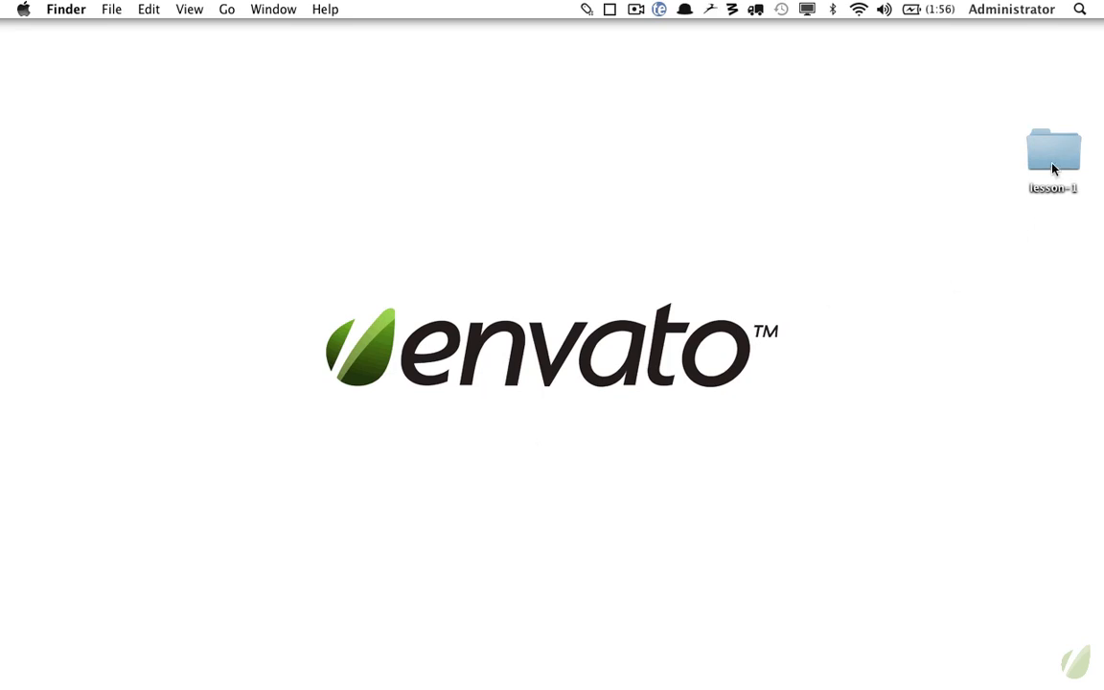
pyautogui.click(418, 637)
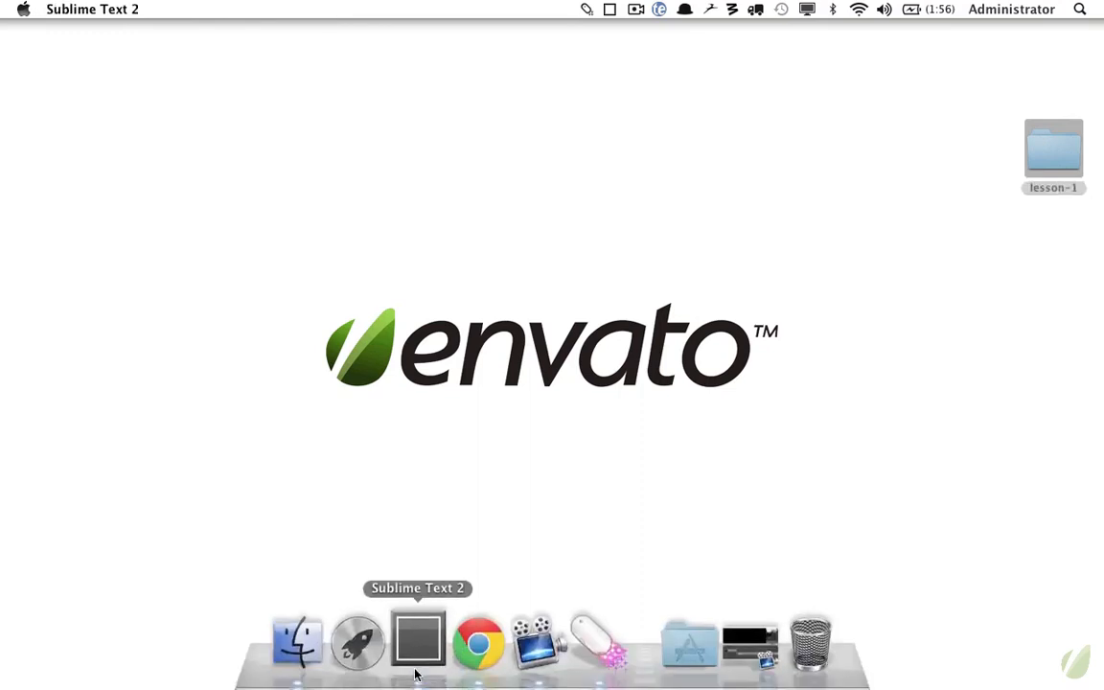
# Open the lesson-1 folder in Sublime Text 2 and start a new untitled file for index.html.
pyautogui.click(418, 640)
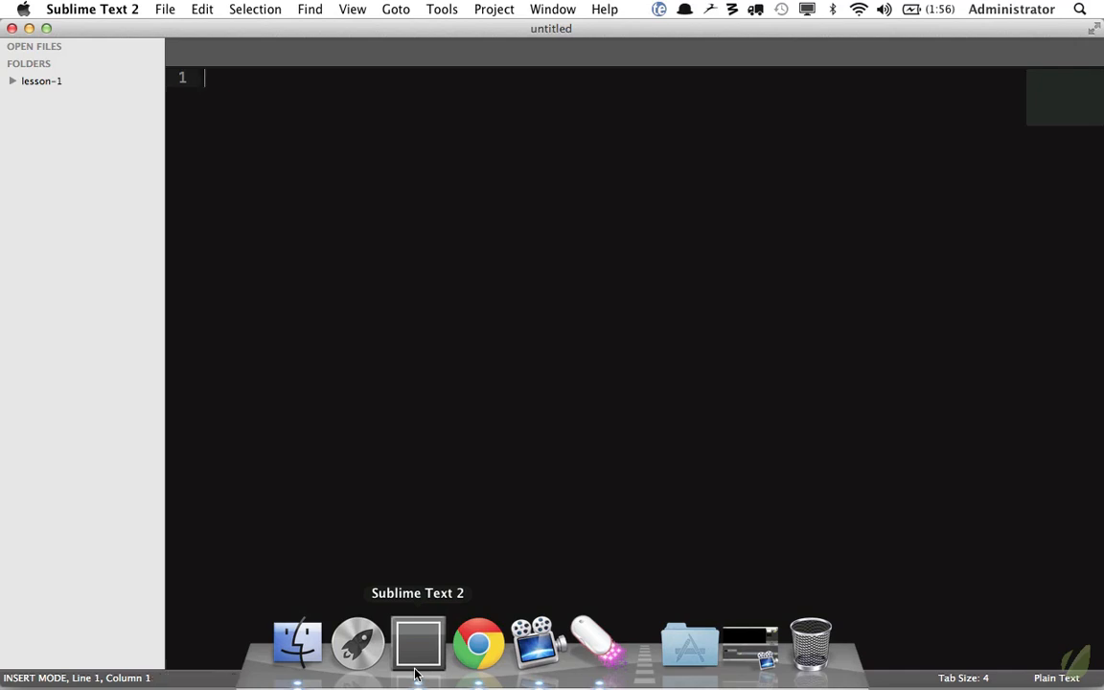
pyautogui.click(43, 81)
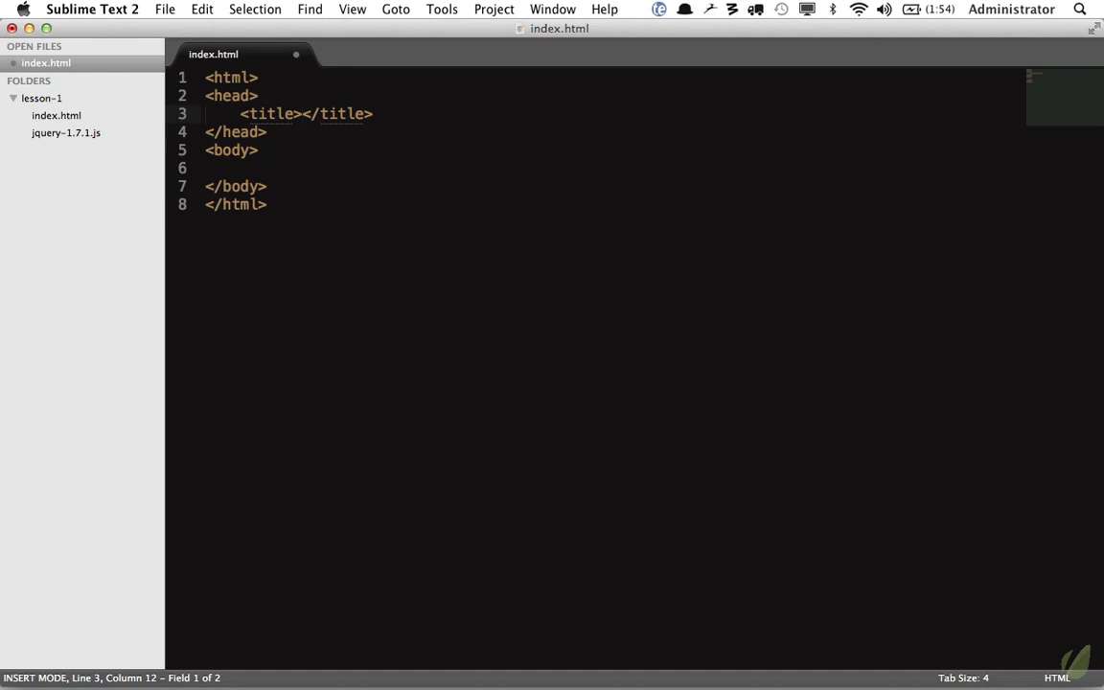
# Add a script tag loading jquery-1.7.1.js and move it just before the closing body tag.
pyautogui.write('scriptsrc')
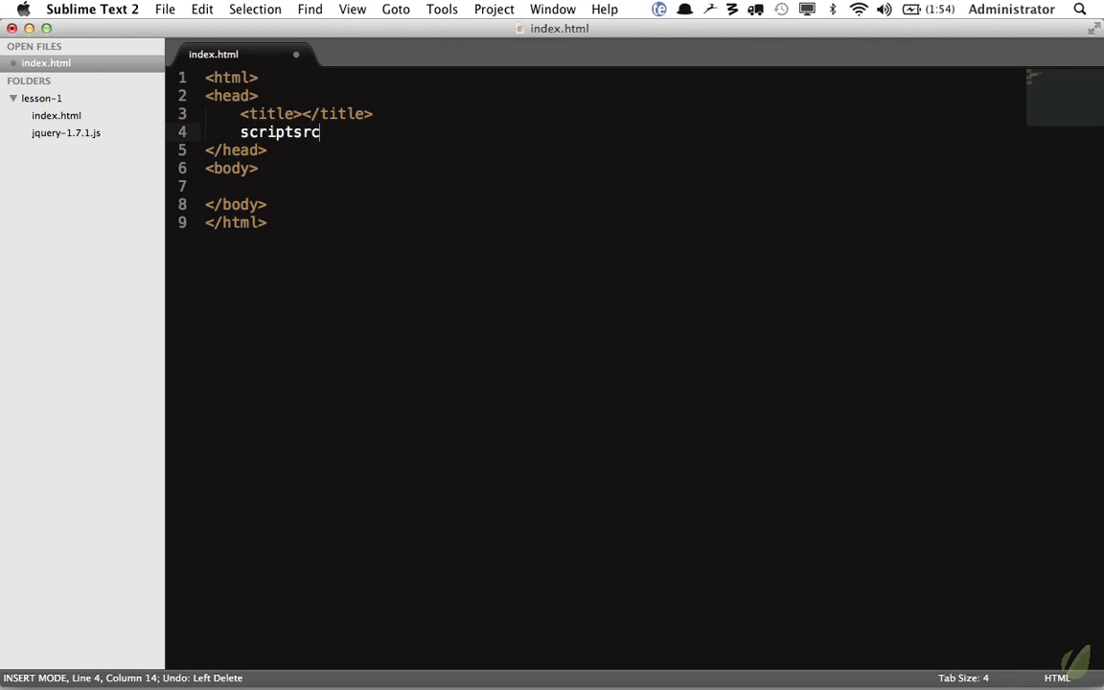
pyautogui.press('Tab')
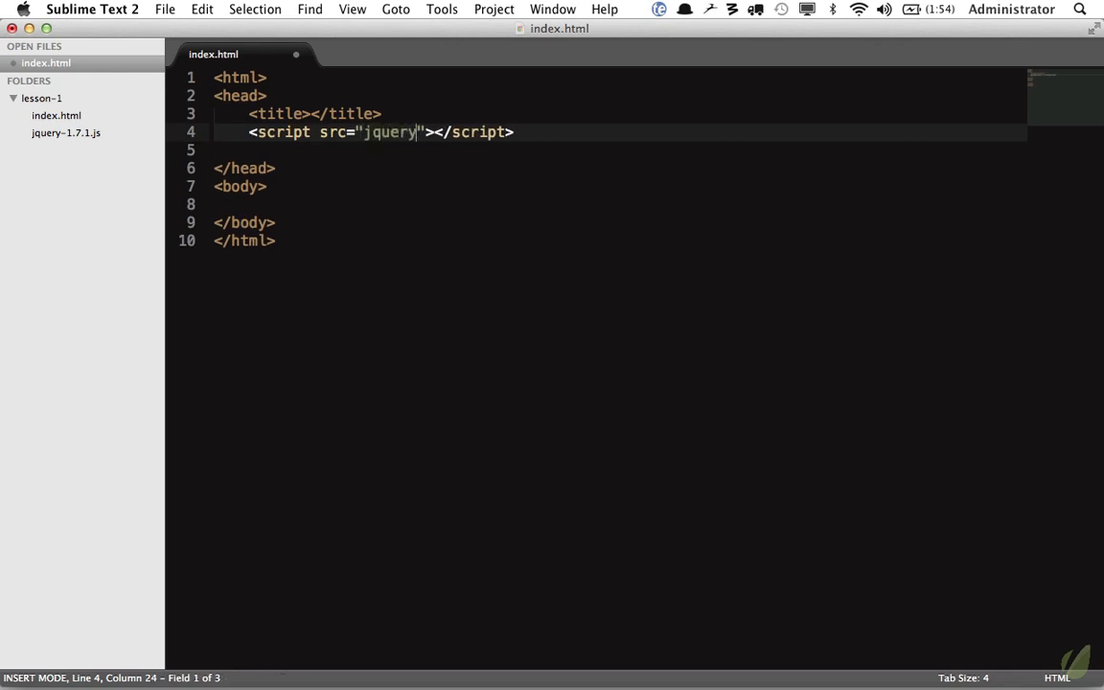
pyautogui.write('-1.7.1.j')
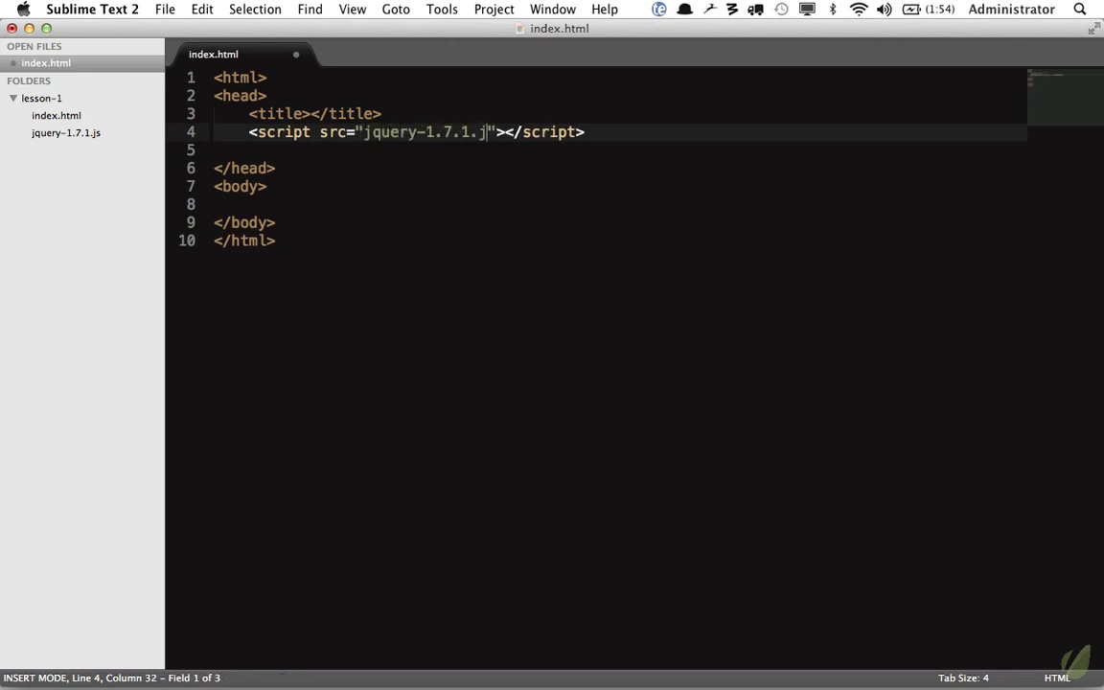
pyautogui.write('s')
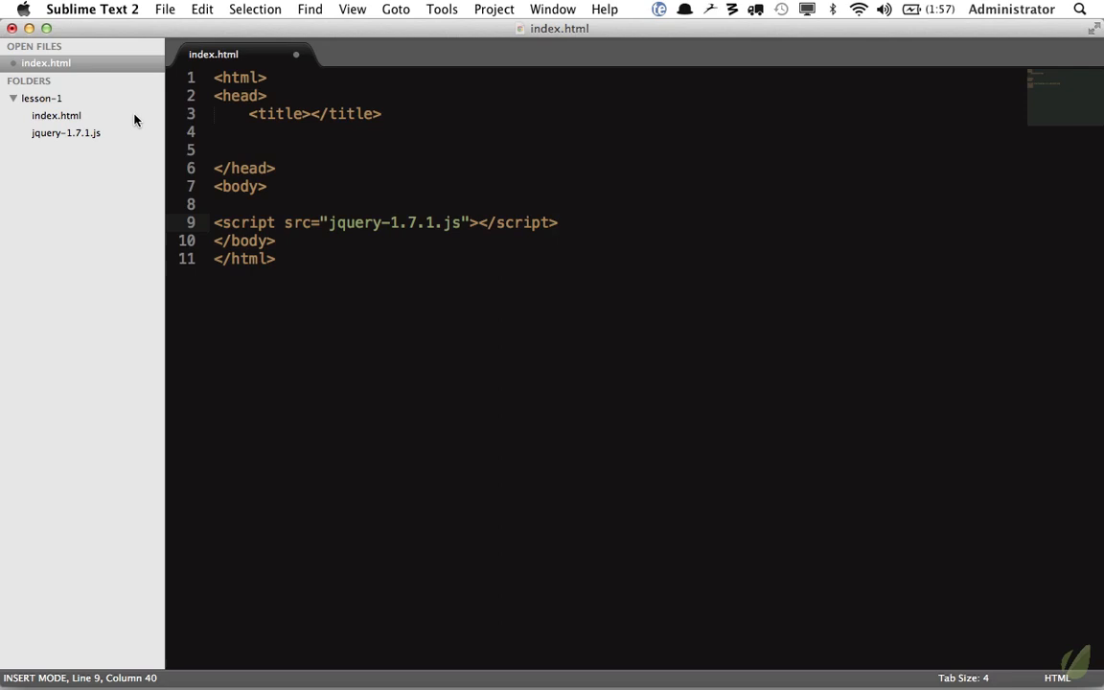
pyautogui.moveTo(249, 213)
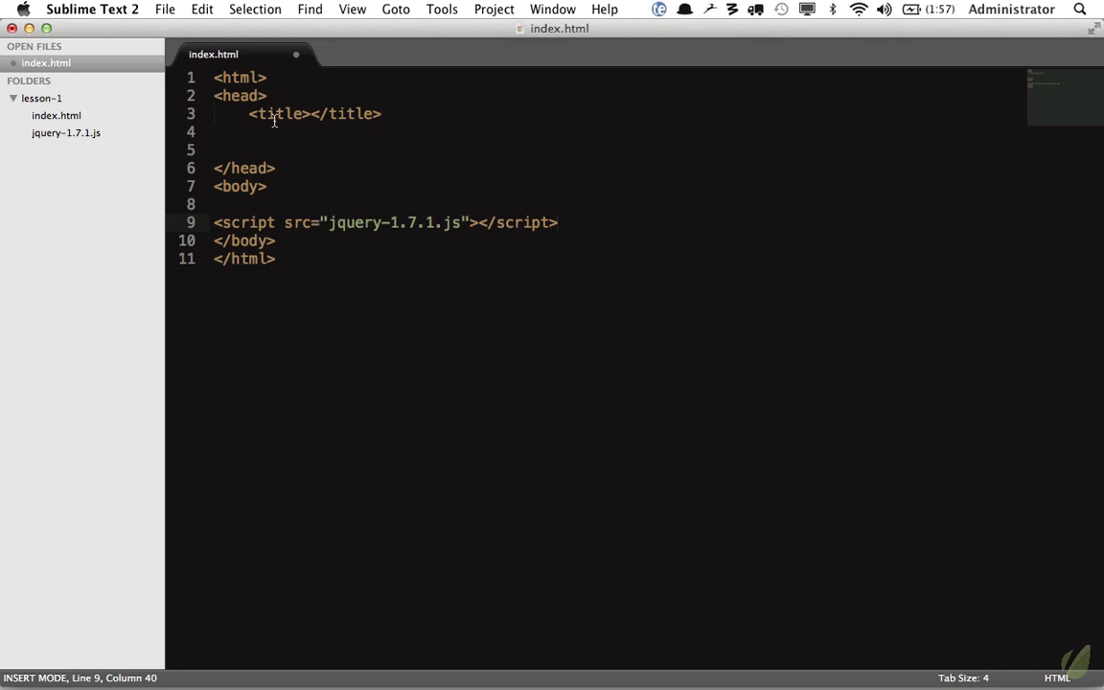
pyautogui.moveTo(268, 96); pyautogui.dragTo(258, 169)
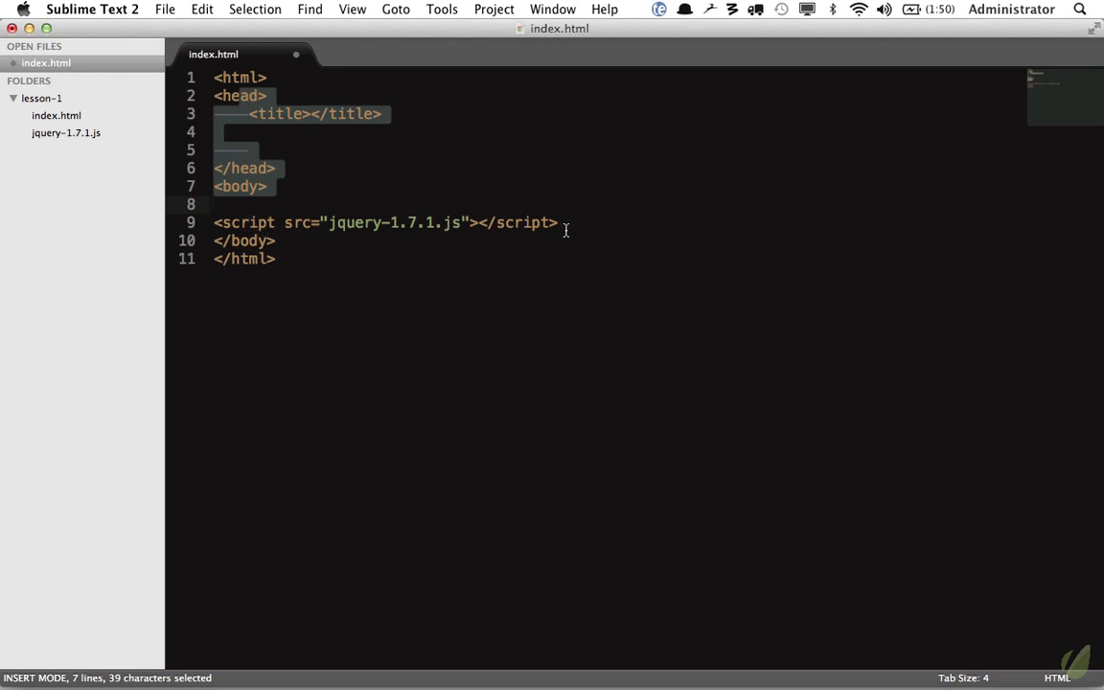
# Below the jQuery tag add an inline script calling jQuery() and a ul with a hello list item.
pyautogui.click(560, 222)
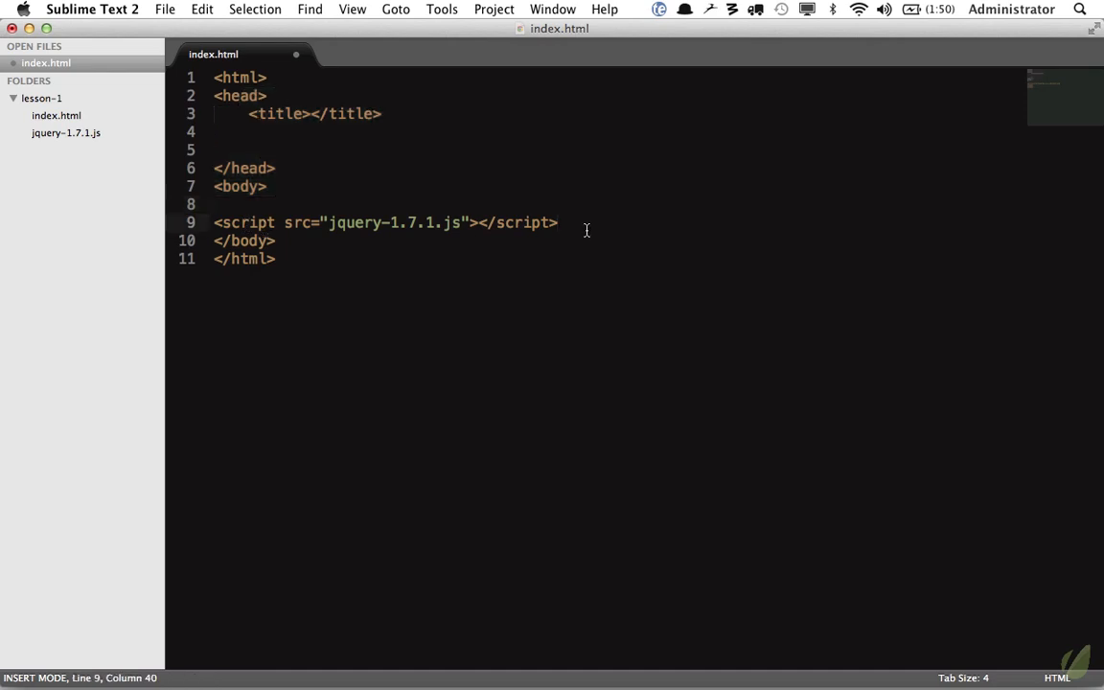
pyautogui.press('enter')
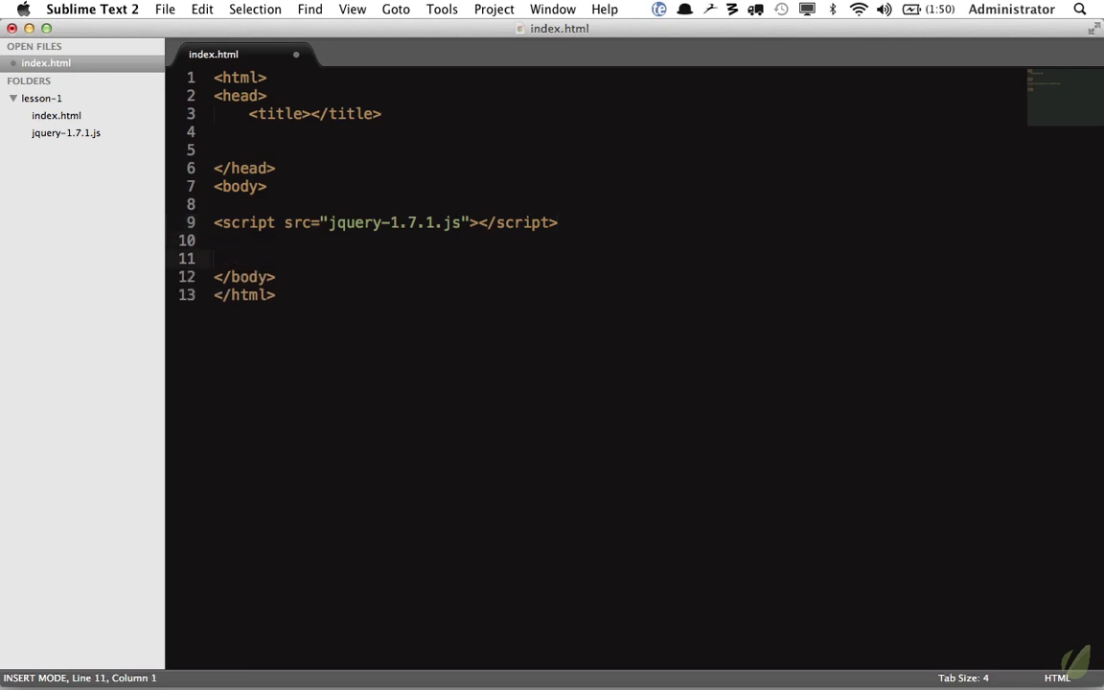
pyautogui.write('sc')
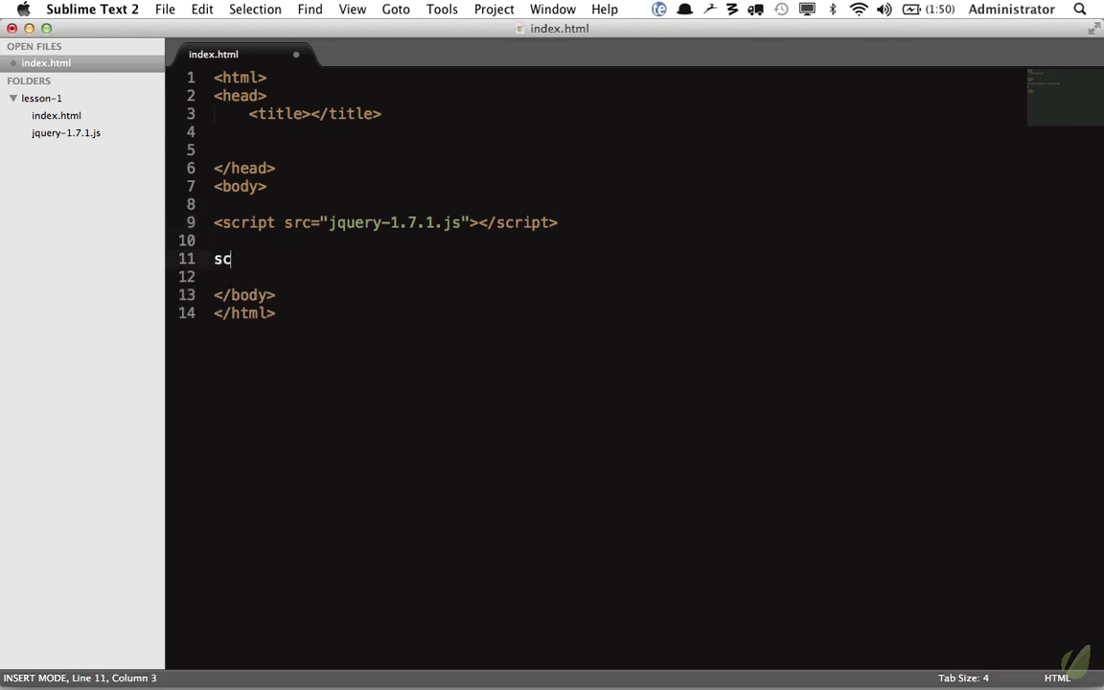
pyautogui.press('Tab')
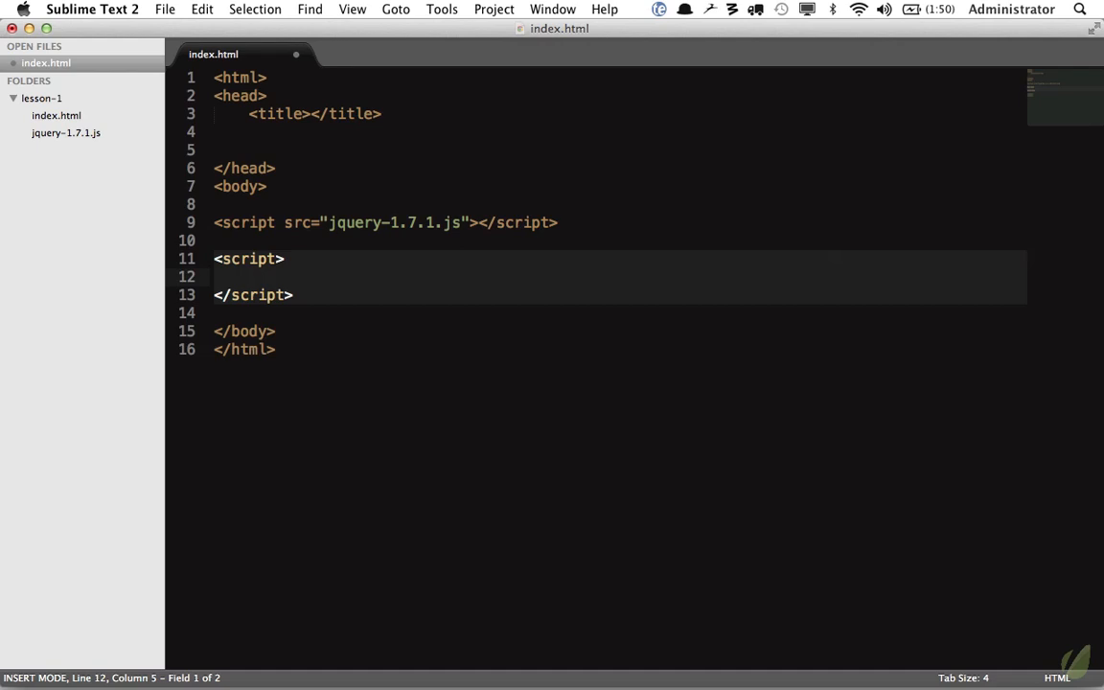
pyautogui.write('jQ')
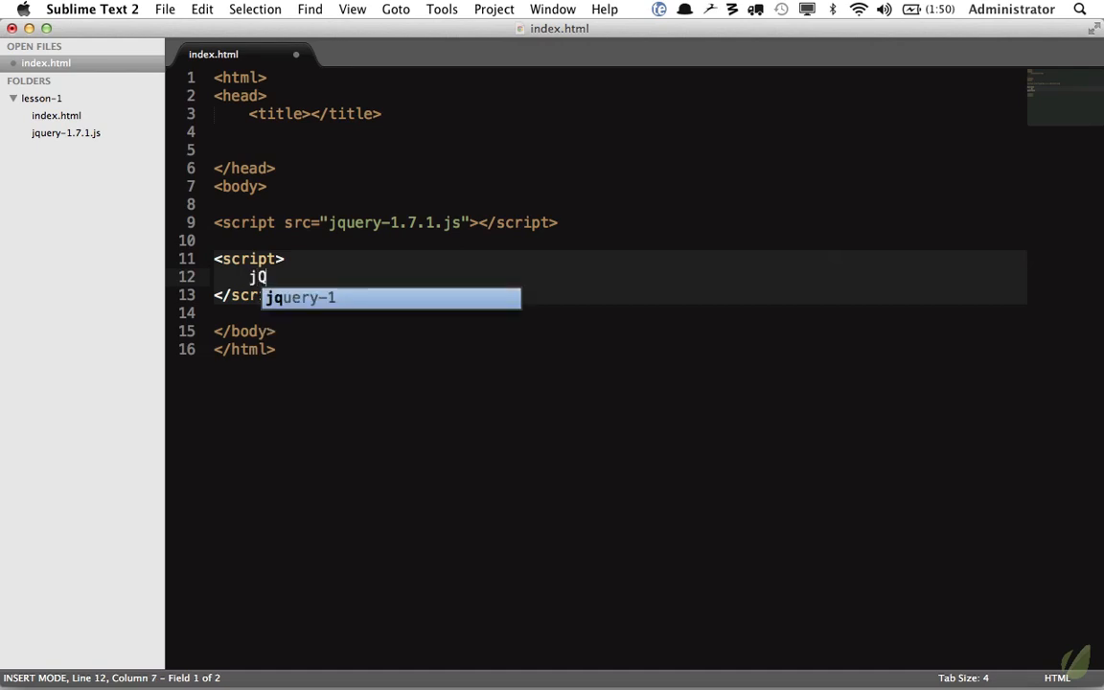
pyautogui.write('uery(')
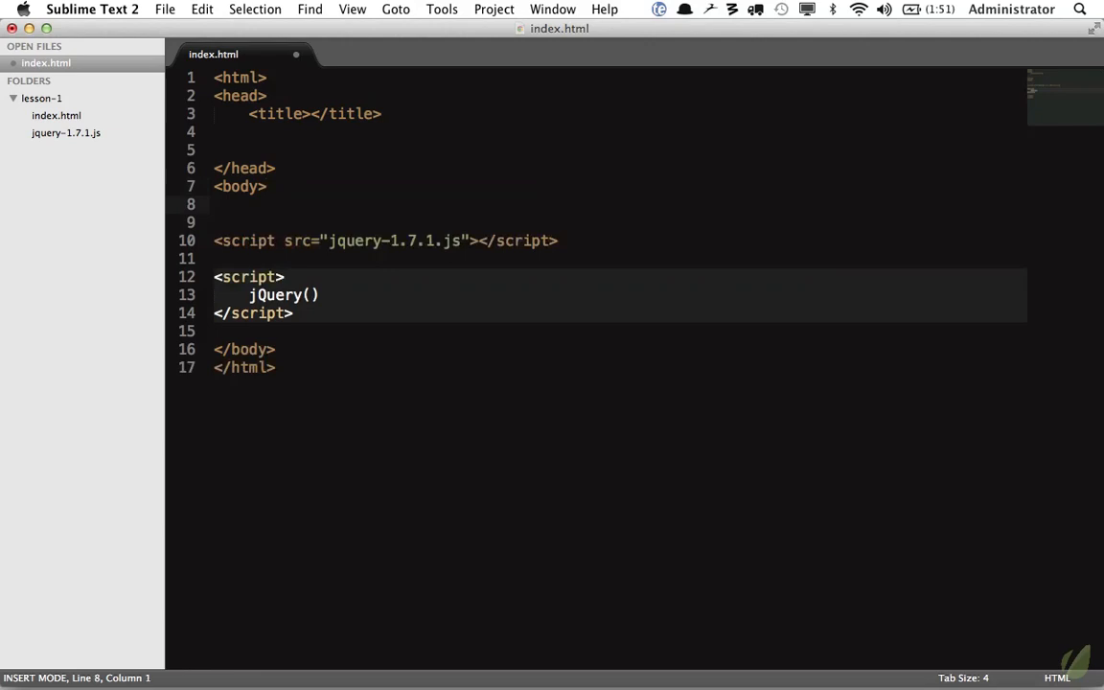
pyautogui.write('ul>li{}')
pyautogui.click(619, 132)
pyautogui.write('<style>')
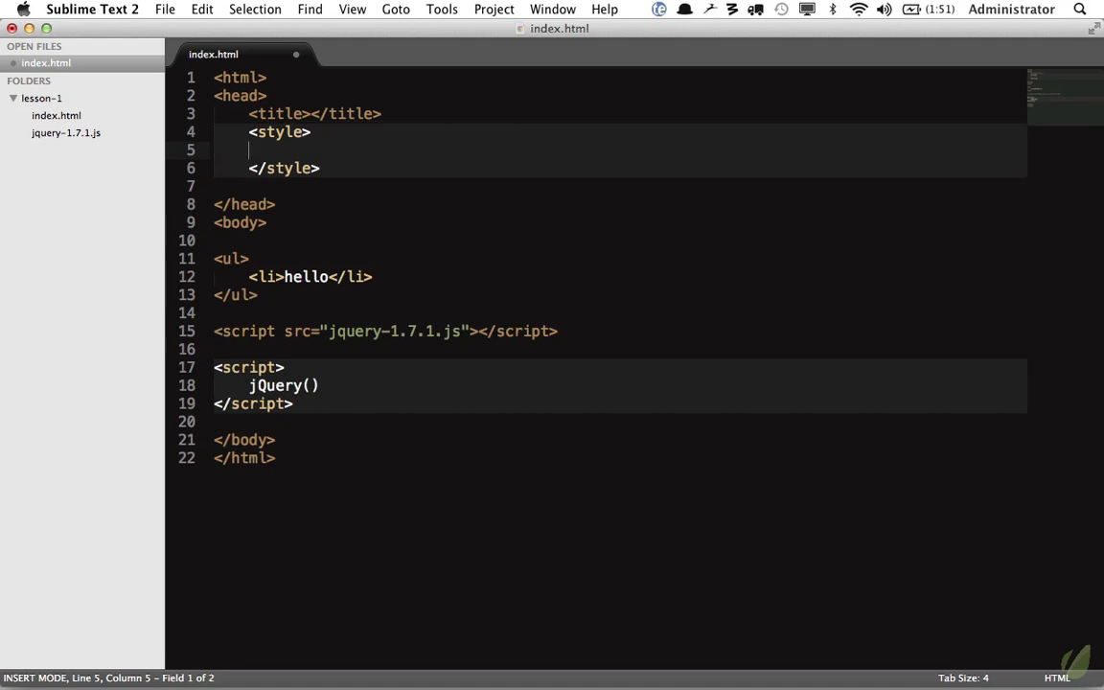
# Style 'ul li' red and pass the 'ul li' selector string to jQuery().
pyautogui.write('li { color: red;}')
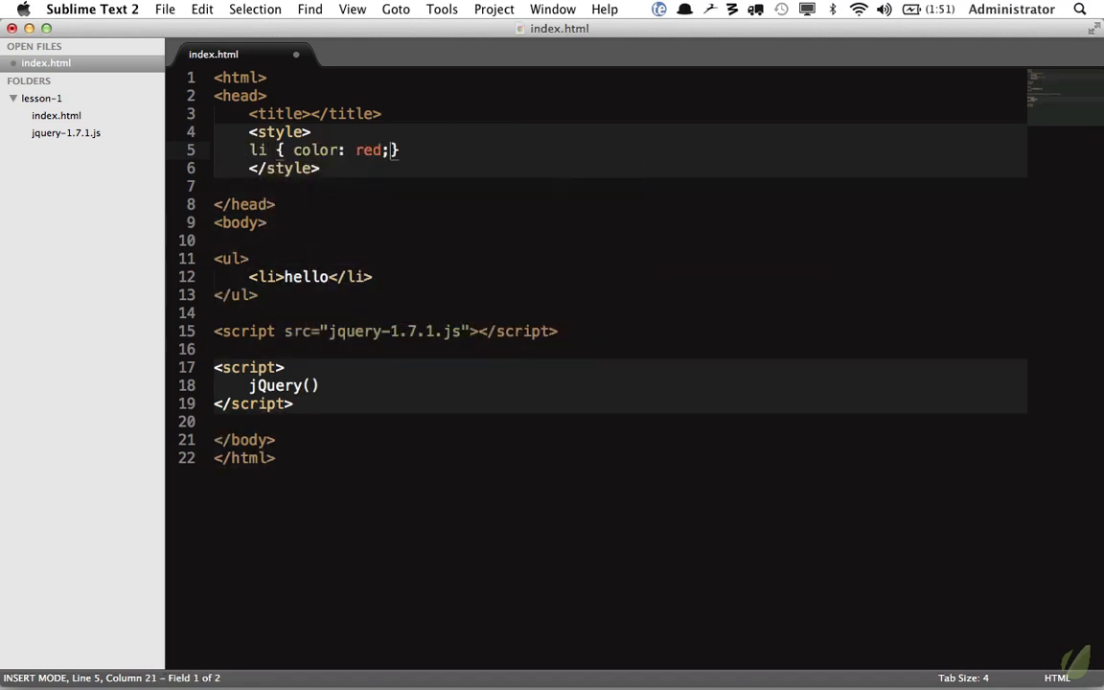
pyautogui.write('u')
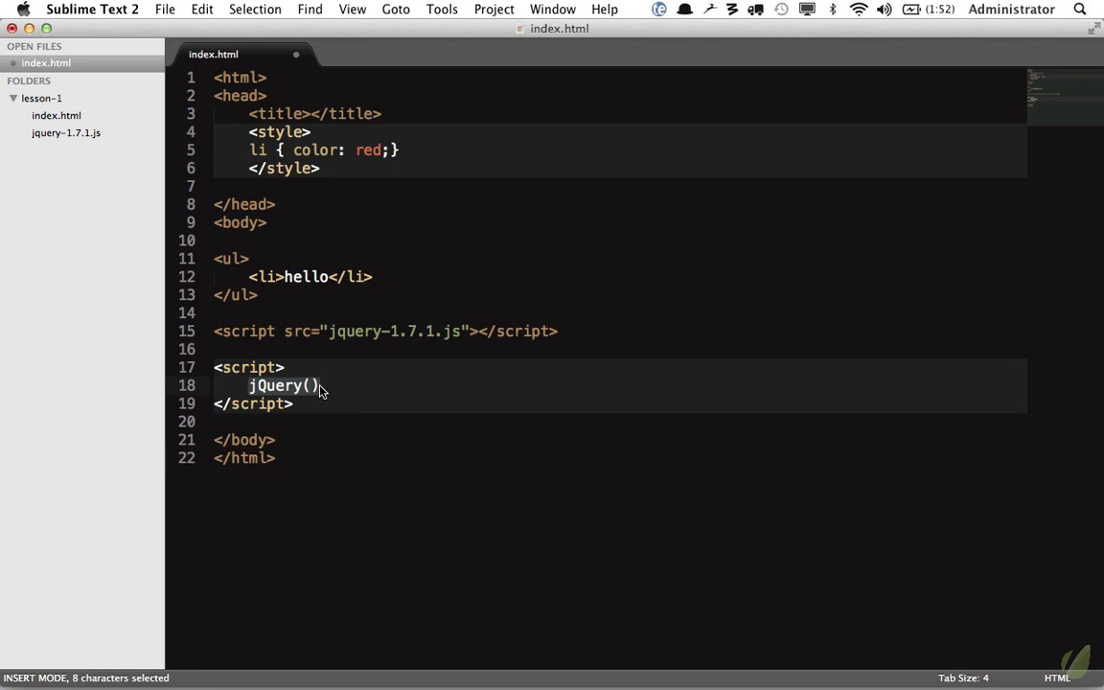
pyautogui.write("''")
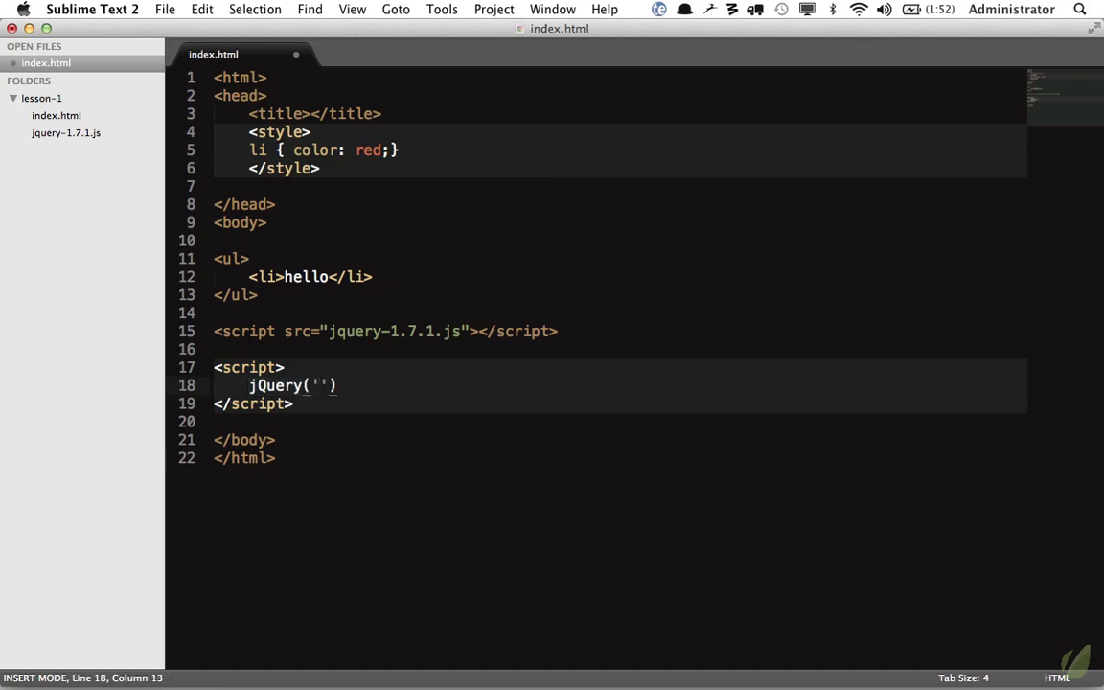
pyautogui.write('ul')
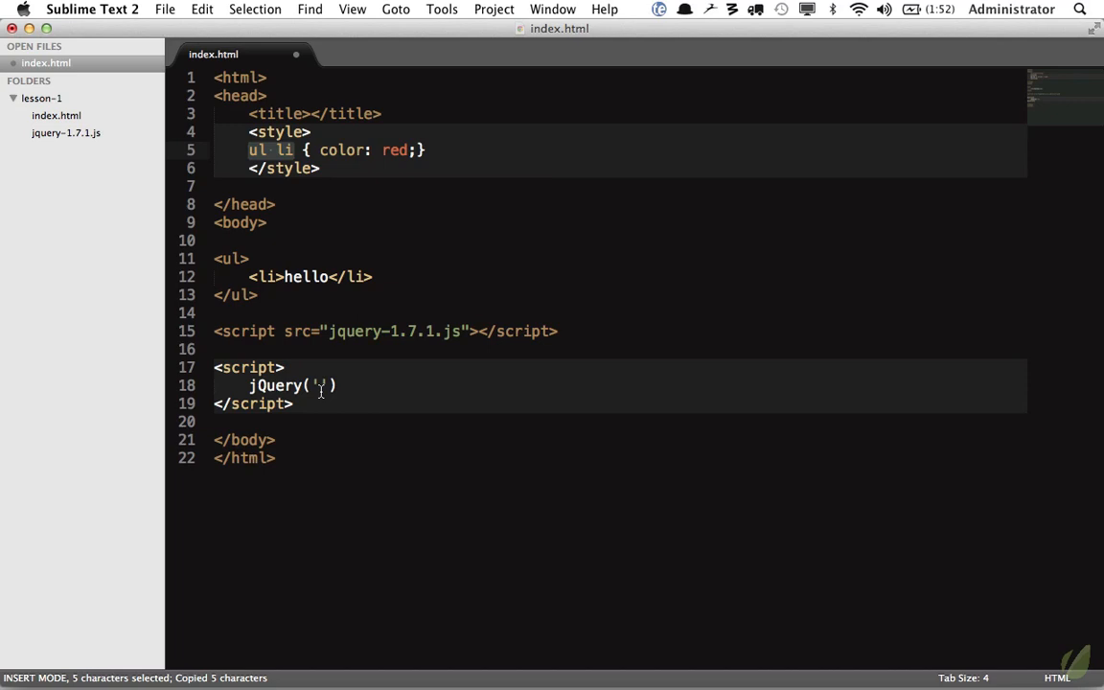
pyautogui.write('ul li')
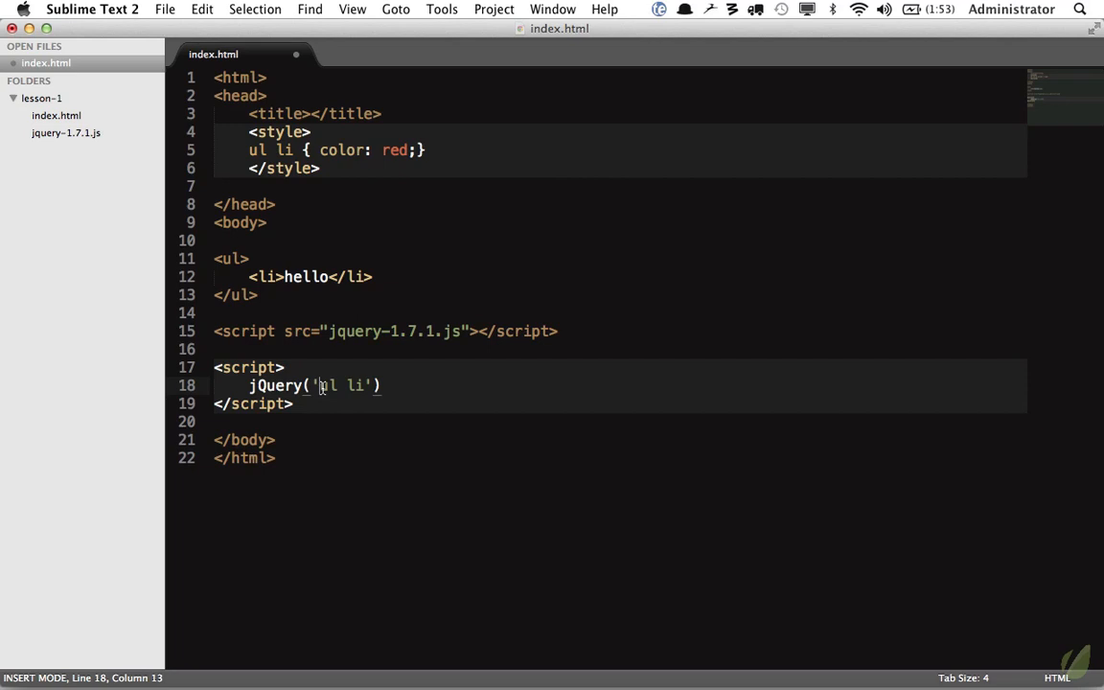
pyautogui.moveTo(318, 385); pyautogui.dragTo(368, 385)
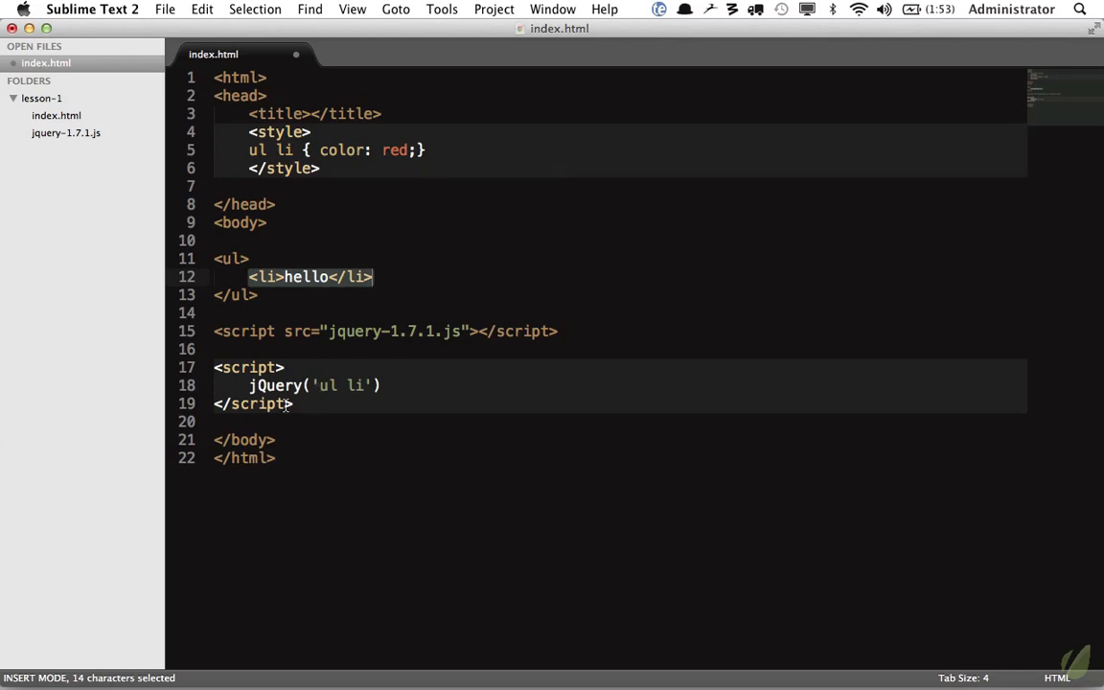
# Assign jQuery('ul li') to a variable named lis, then switch to Chrome.
pyautogui.write('var')
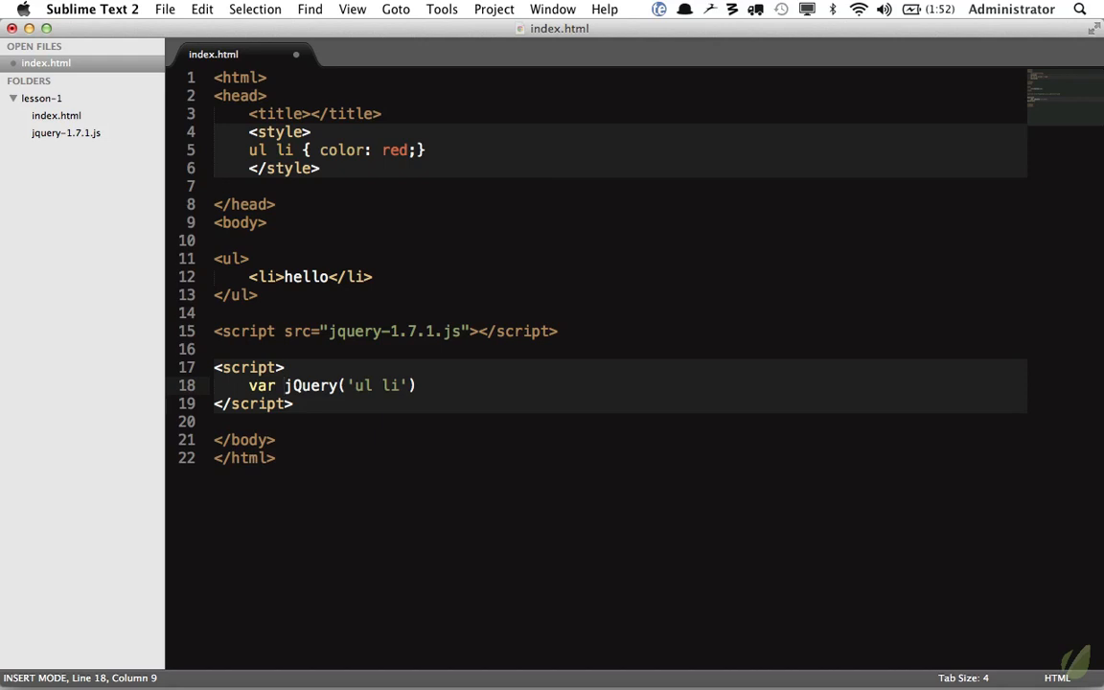
pyautogui.write('lis =')
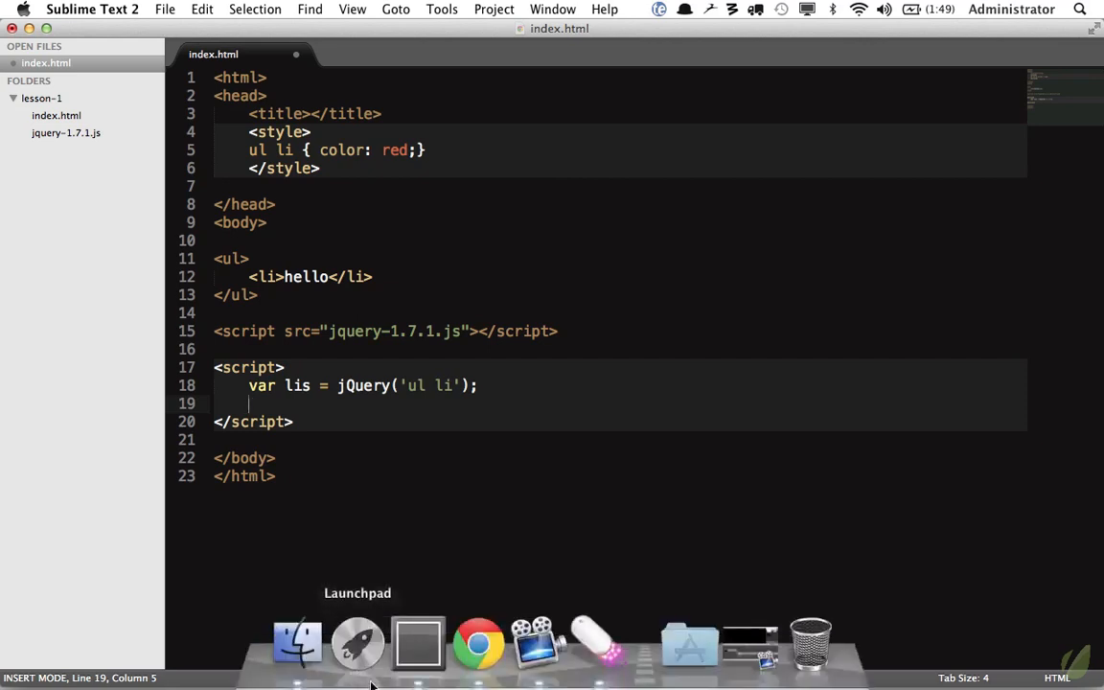
pyautogui.click(478, 642)
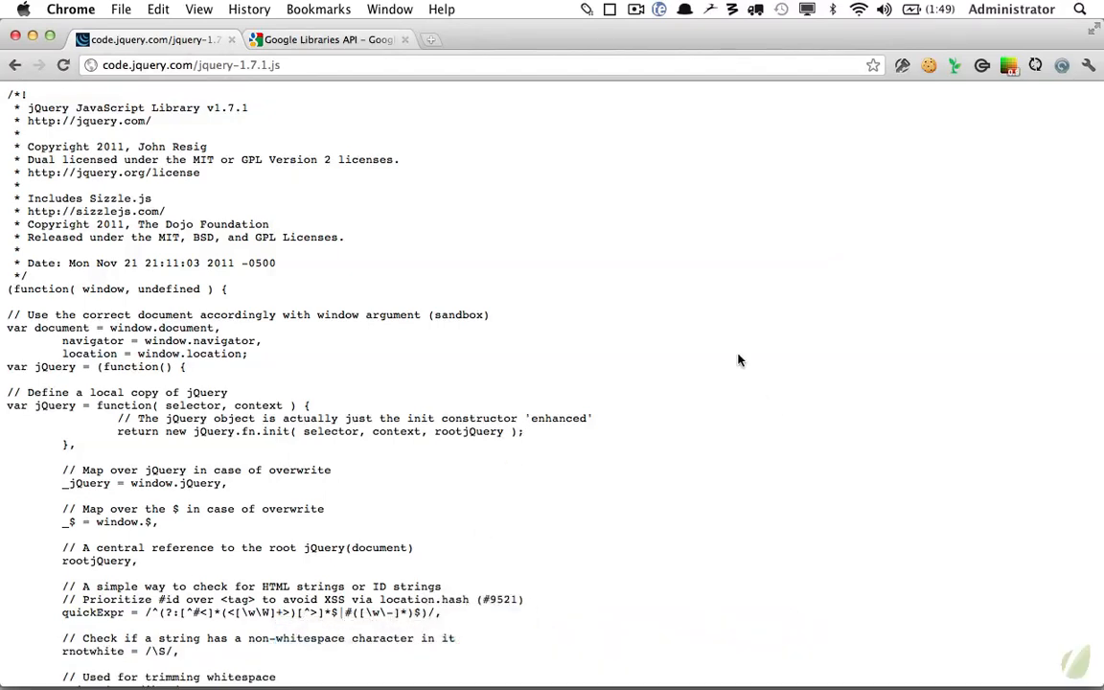
# Open Chrome's developer tools via Inspect Element and switch to the JavaScript console.
pyautogui.rightClick(738, 360)
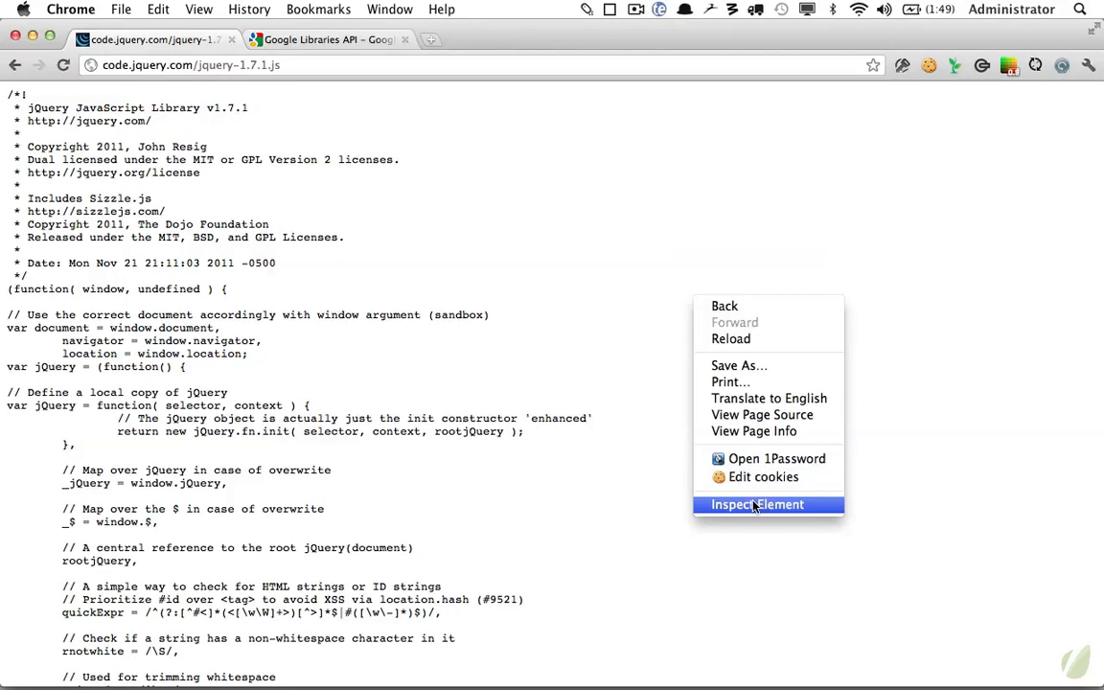
pyautogui.click(757, 504)
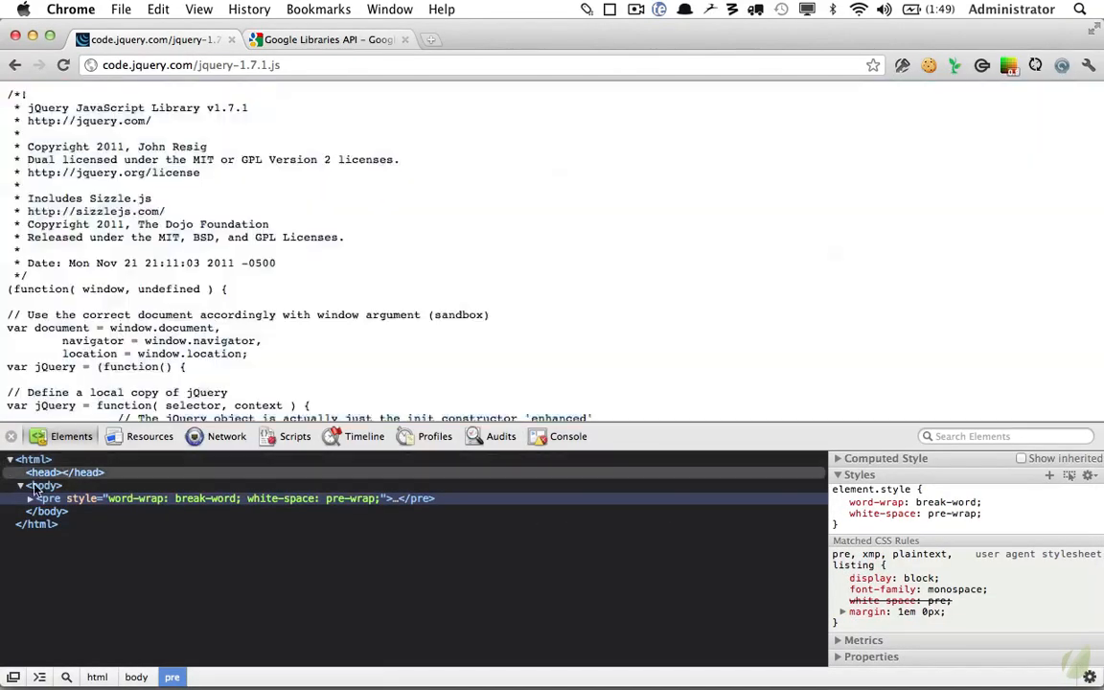
pyautogui.click(31, 498)
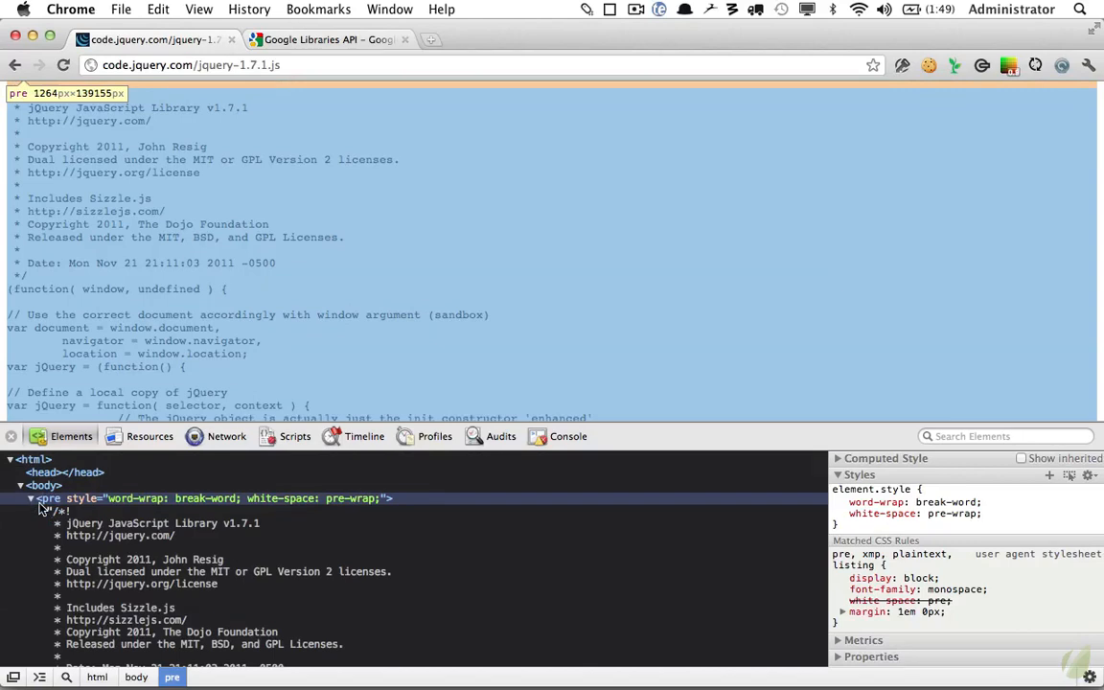
pyautogui.click(150, 437)
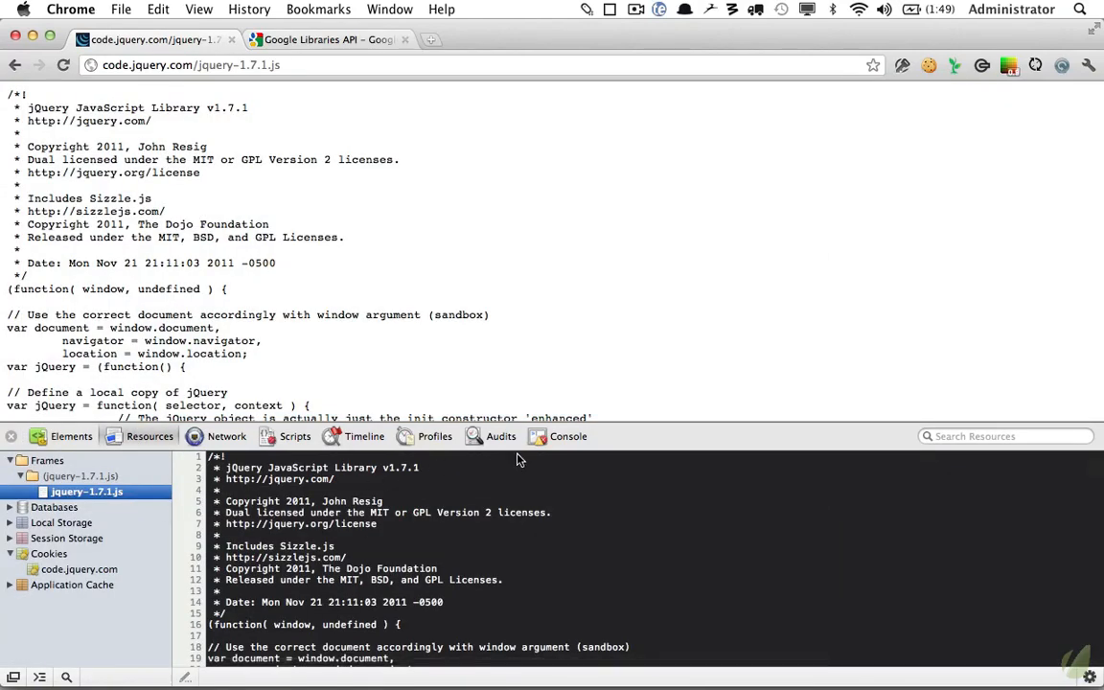
pyautogui.click(568, 437)
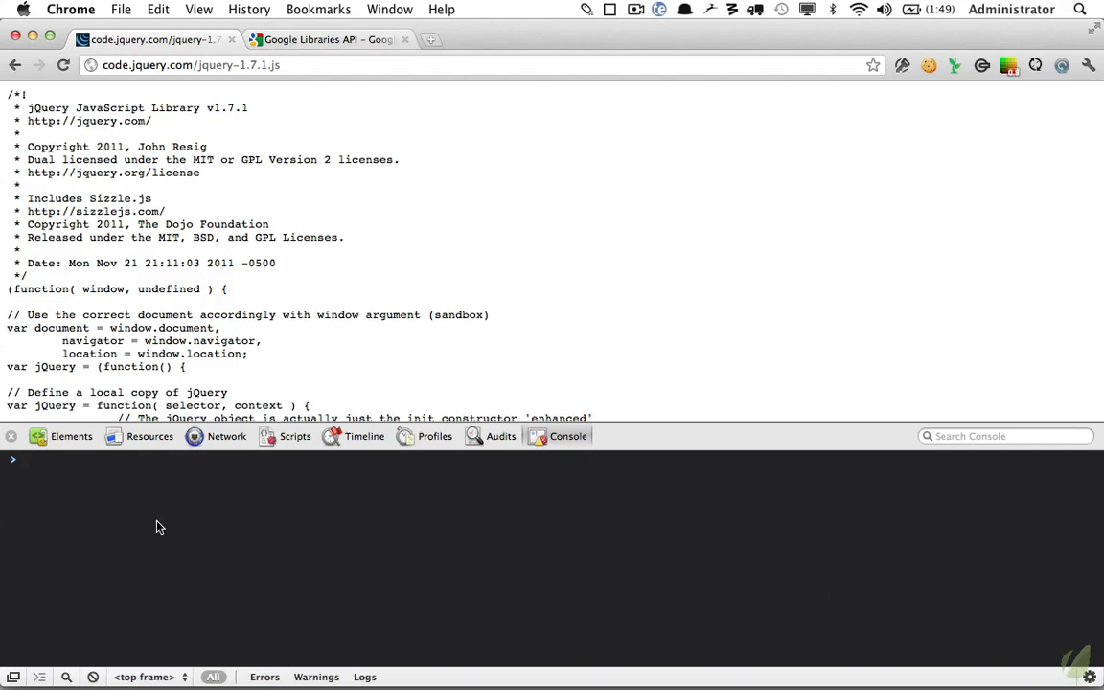
pyautogui.moveTo(245, 481)
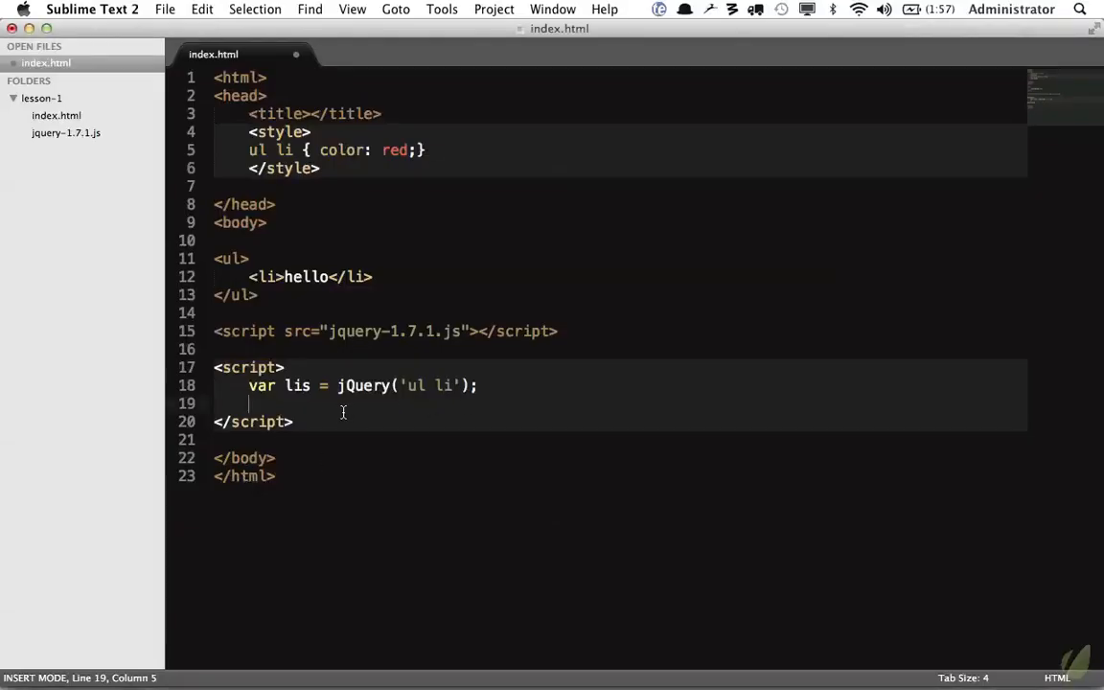
# Write console.log(lis); beneath the lis assignment.
pyautogui.write('consol')
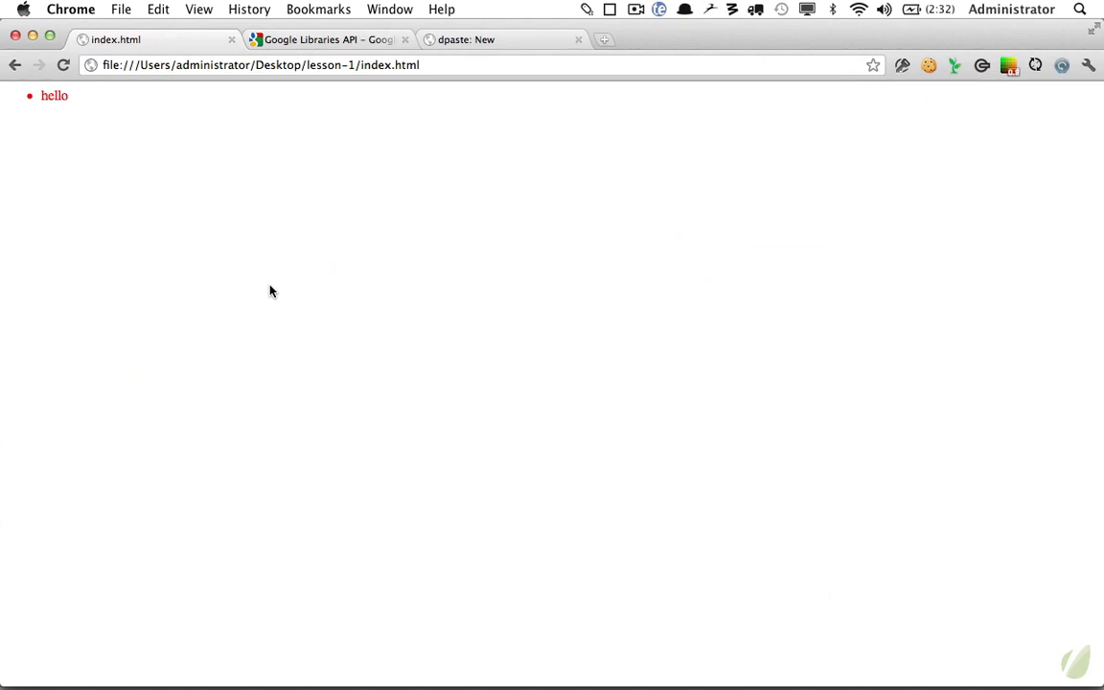
# Open the console on index.html to see the logged [<li>hello</li>] array.
pyautogui.click(199, 8)
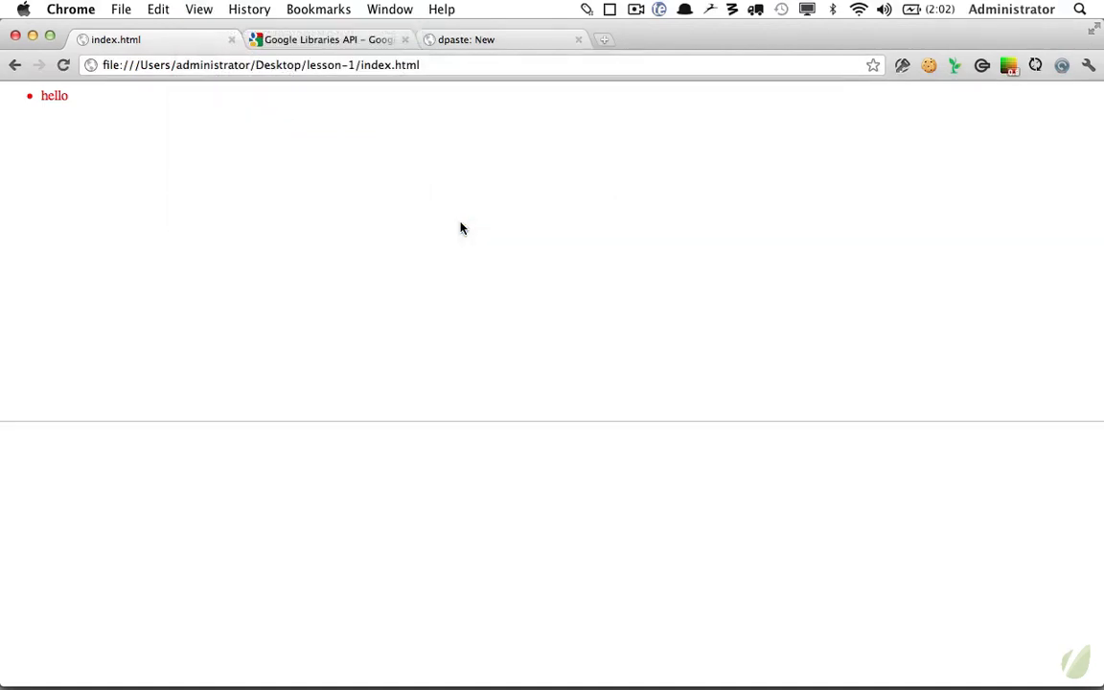
pyautogui.press('F12')
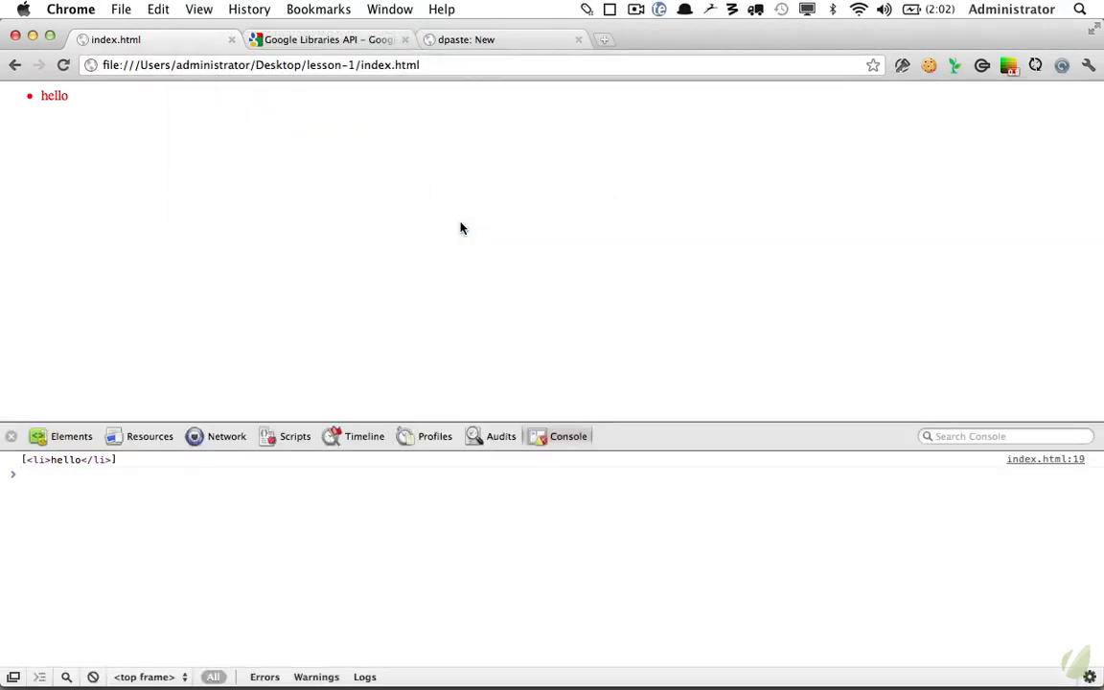
pyautogui.moveTo(130, 460)
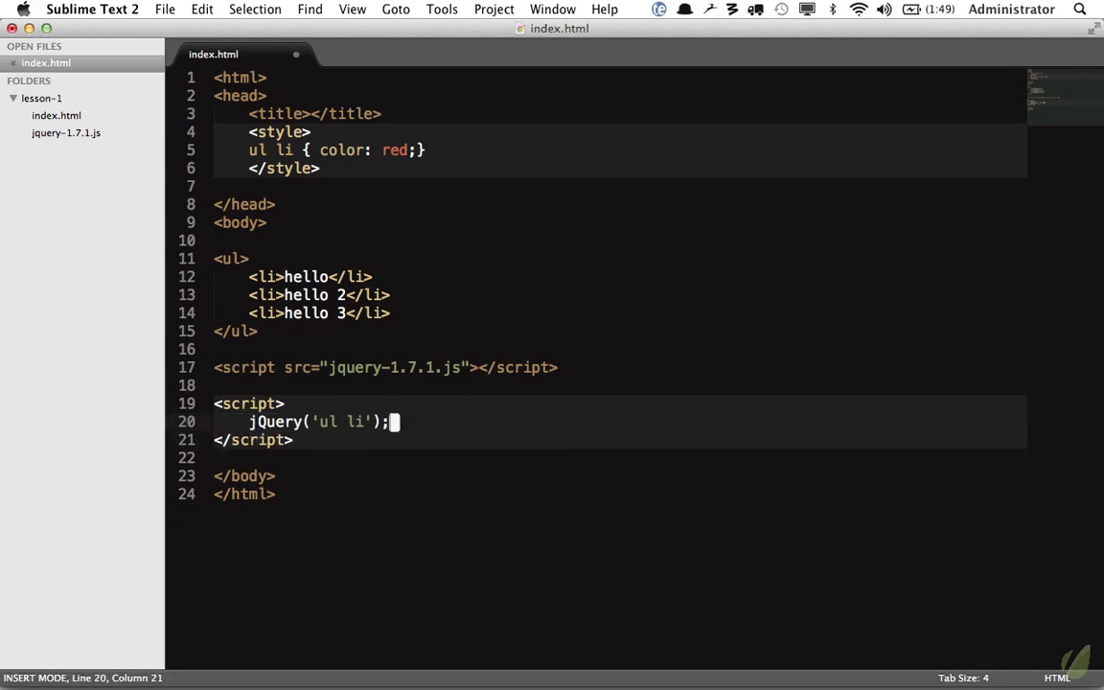
# Replace the trailing semicolon with .css('color', 'green'); on the jQuery('ul li') call.
pyautogui.press('backspace')
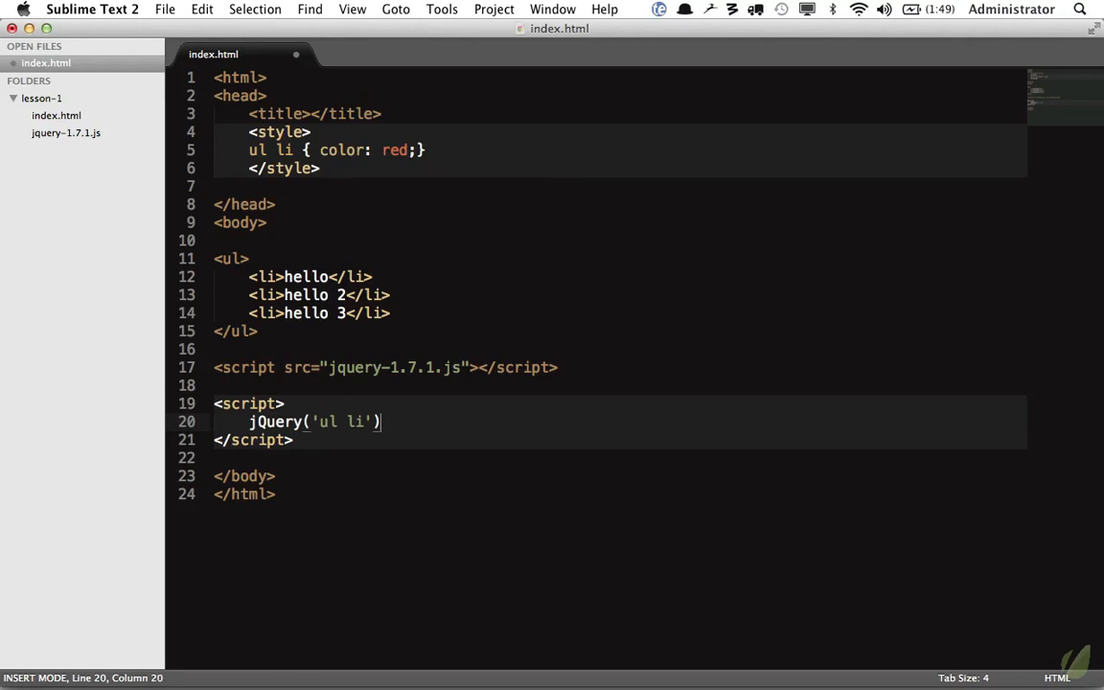
pyautogui.write(".css('col")
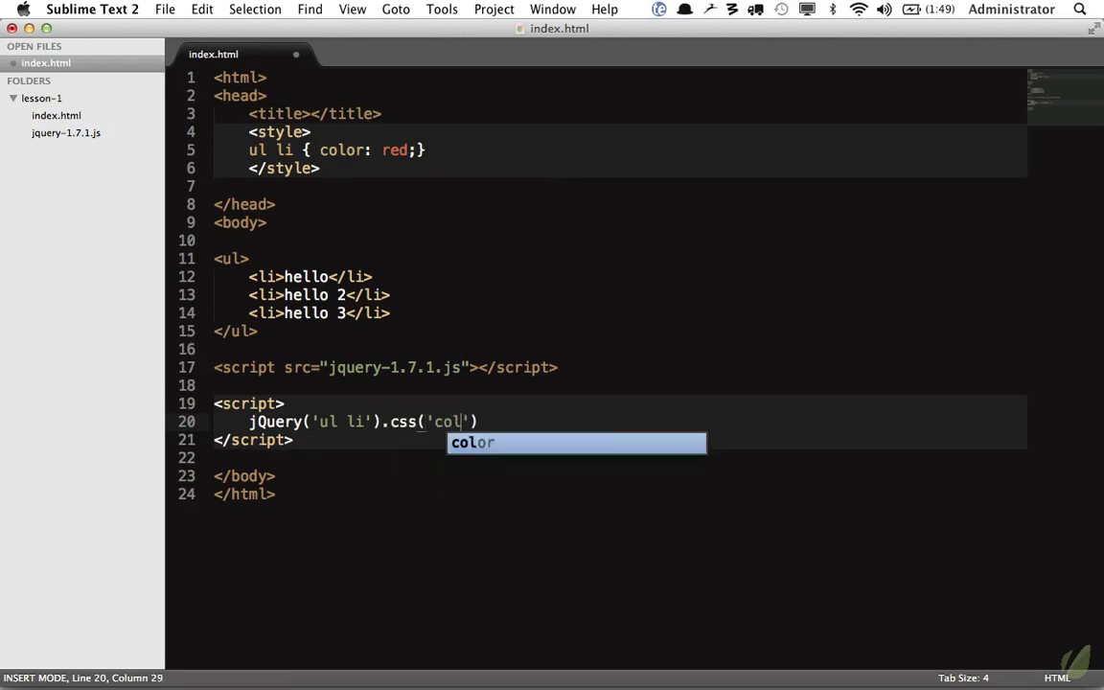
pyautogui.write("or', 'green');")
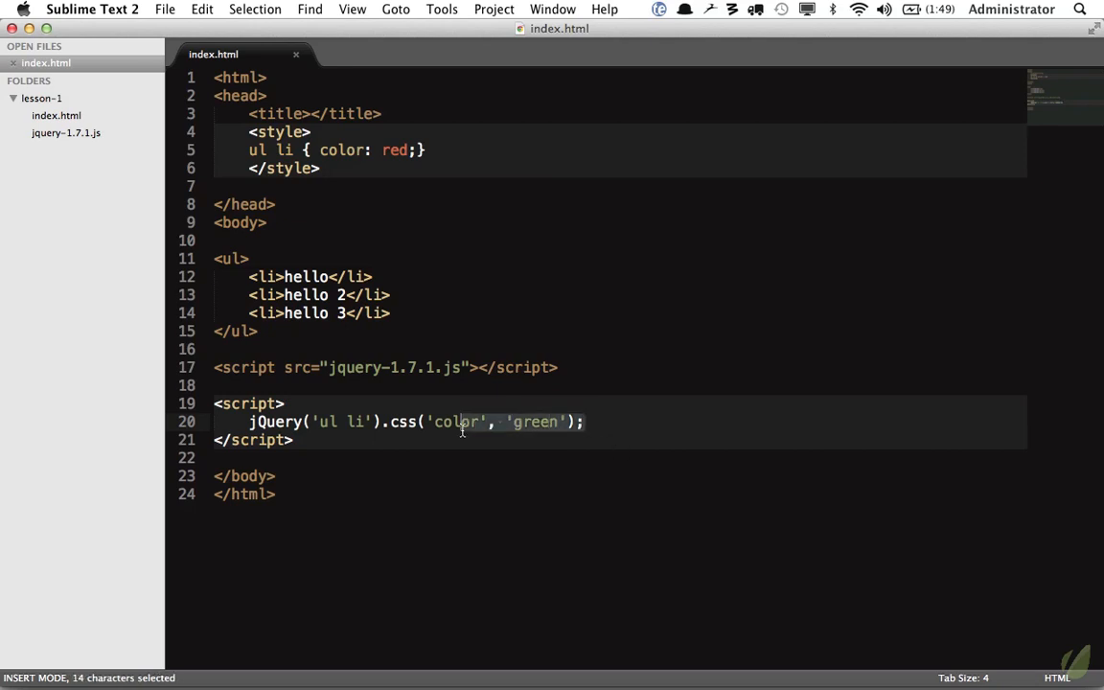
pyautogui.moveTo(418, 318)
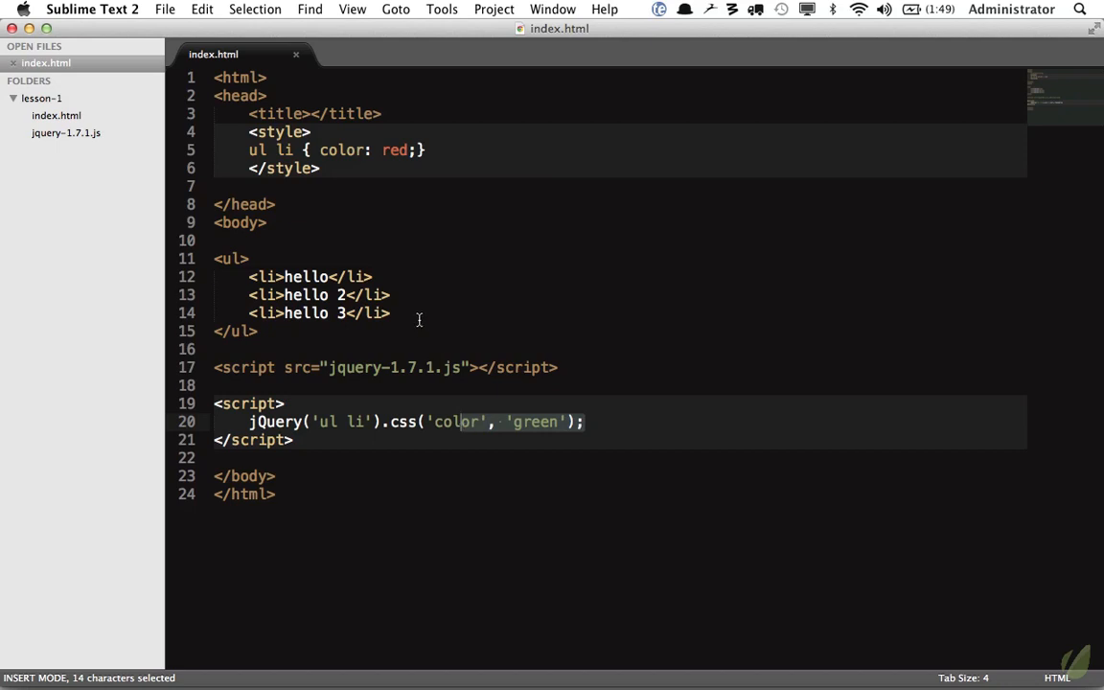
pyautogui.moveTo(353, 458)
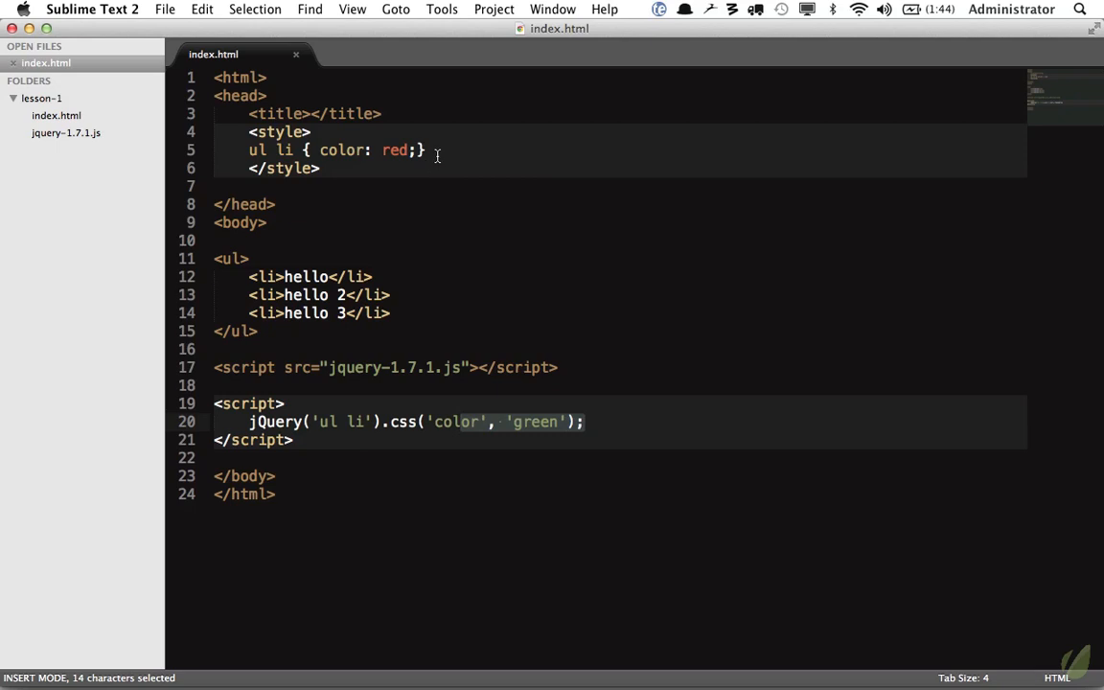
# Add an .emphasis { color: green; } rule to the style block.
pyautogui.write('.emp')
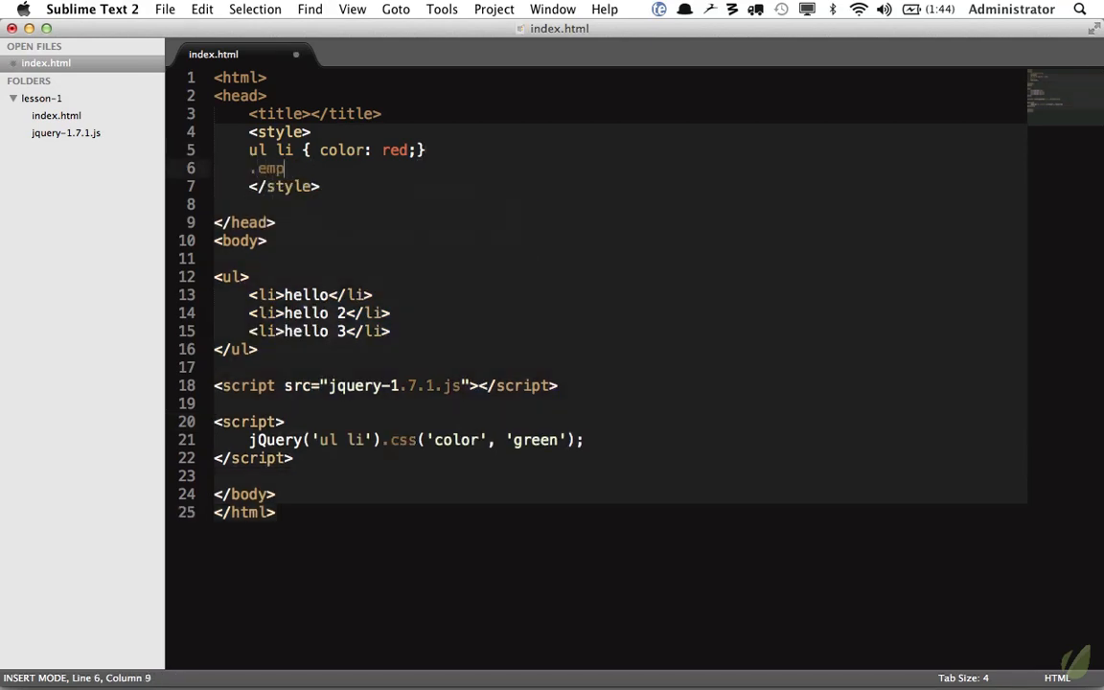
pyautogui.write('hasis {}')
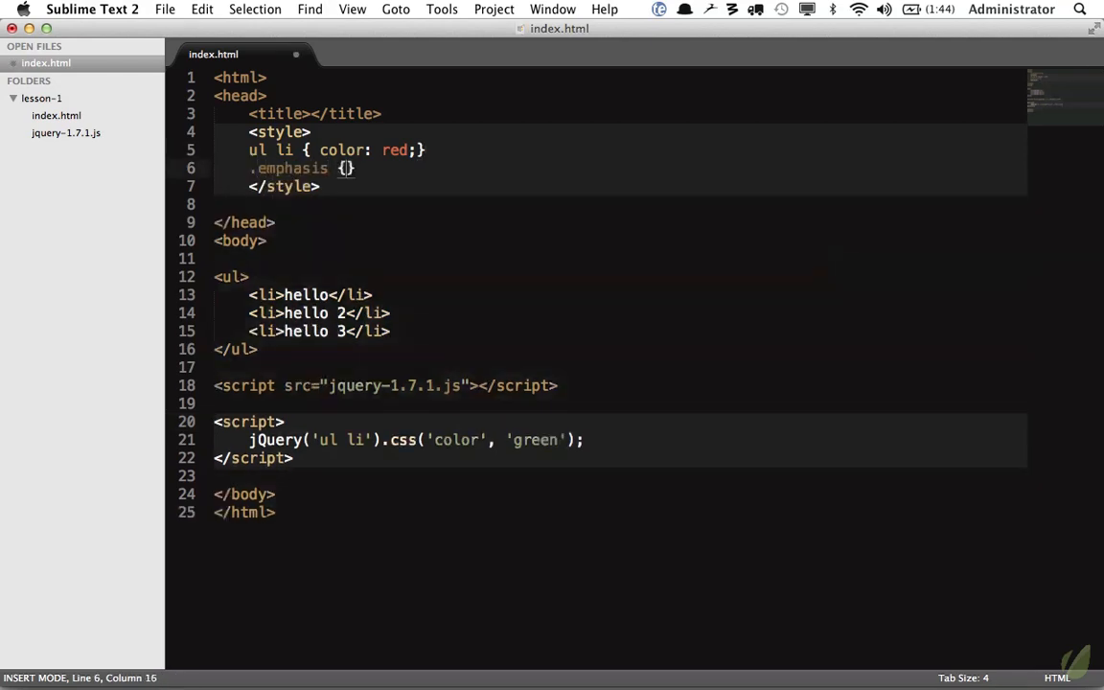
pyautogui.write('color: green;')
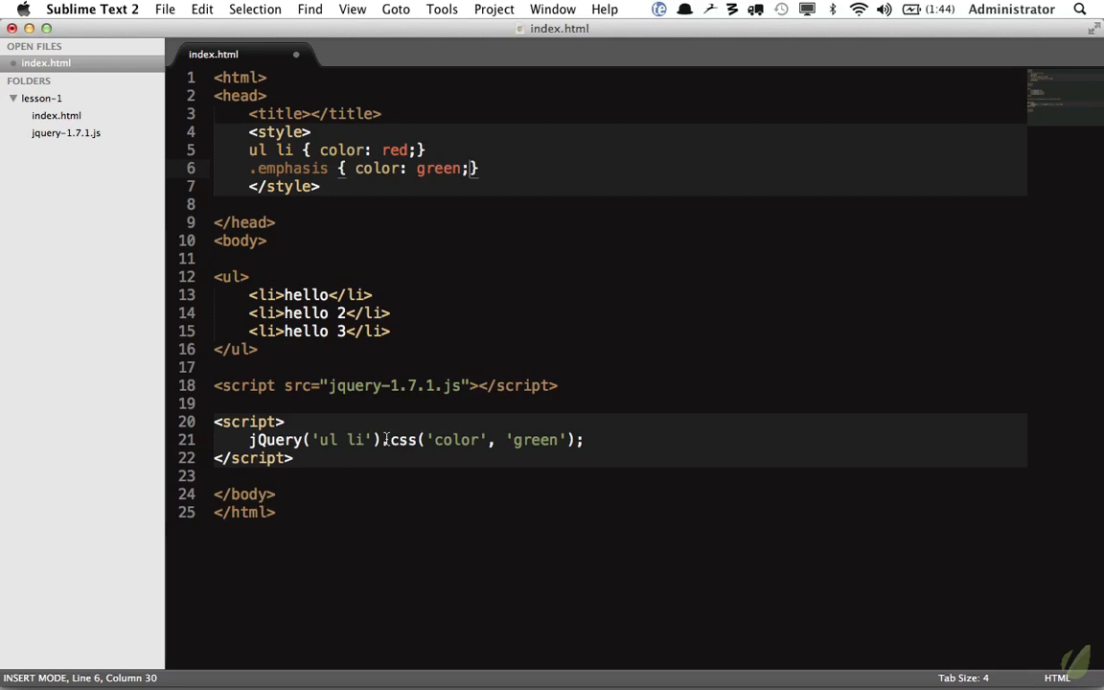
# Replace the .css arguments so the call becomes addClass('emphasis');.
pyautogui.moveTo(381, 439); pyautogui.dragTo(584, 439)
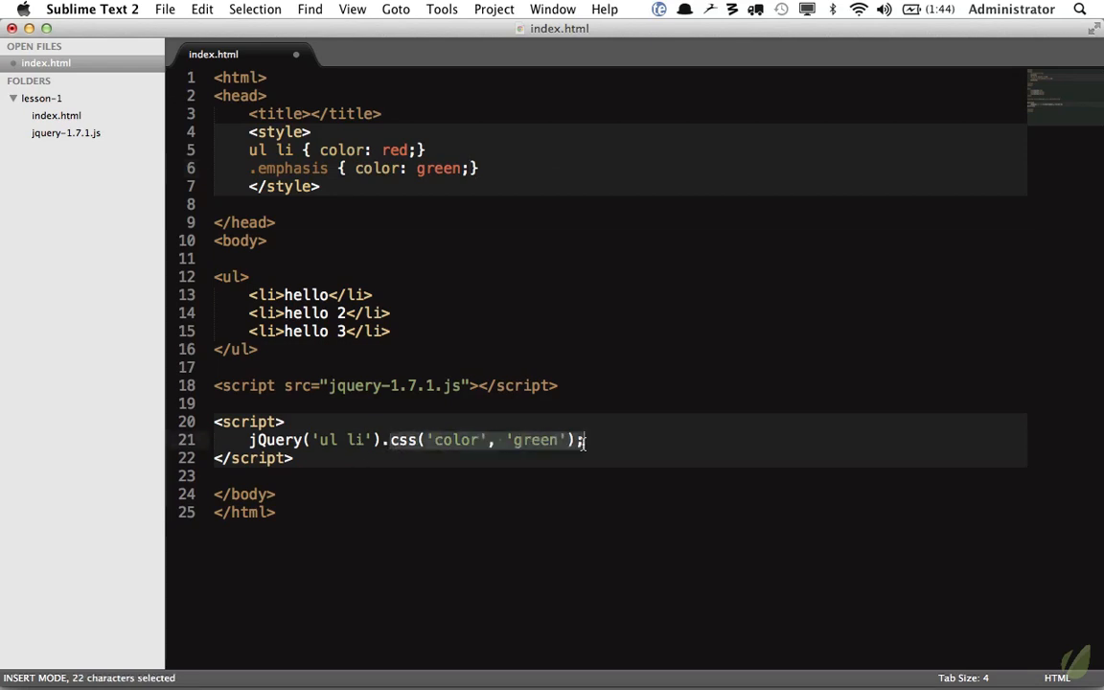
pyautogui.write('add')
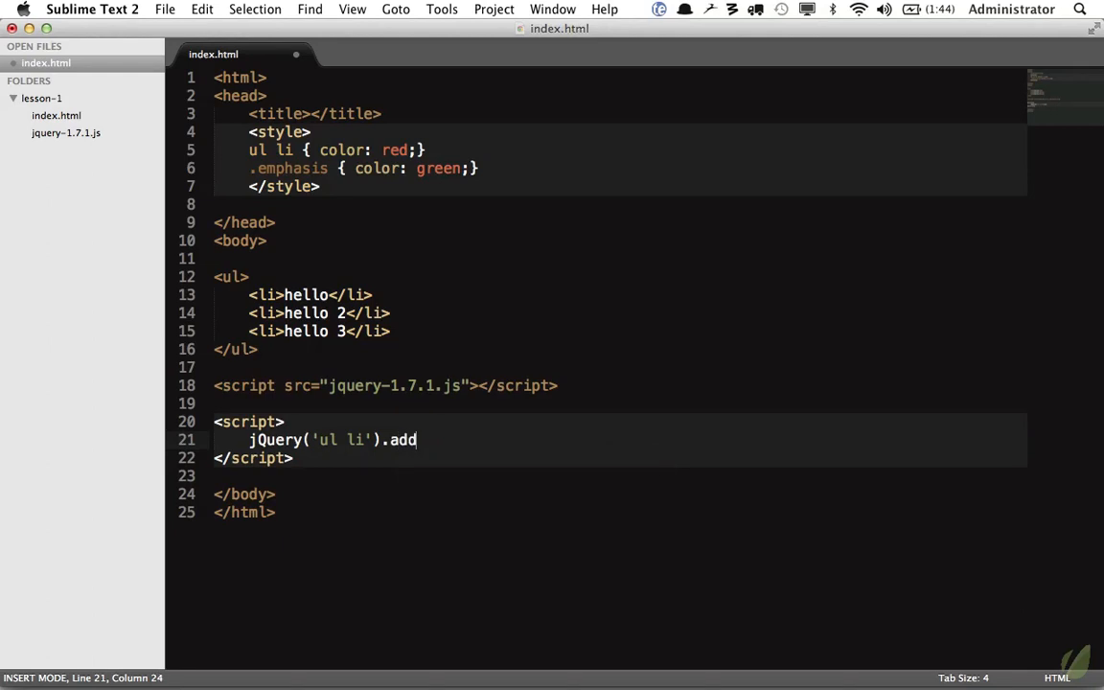
pyautogui.write("Class('')")
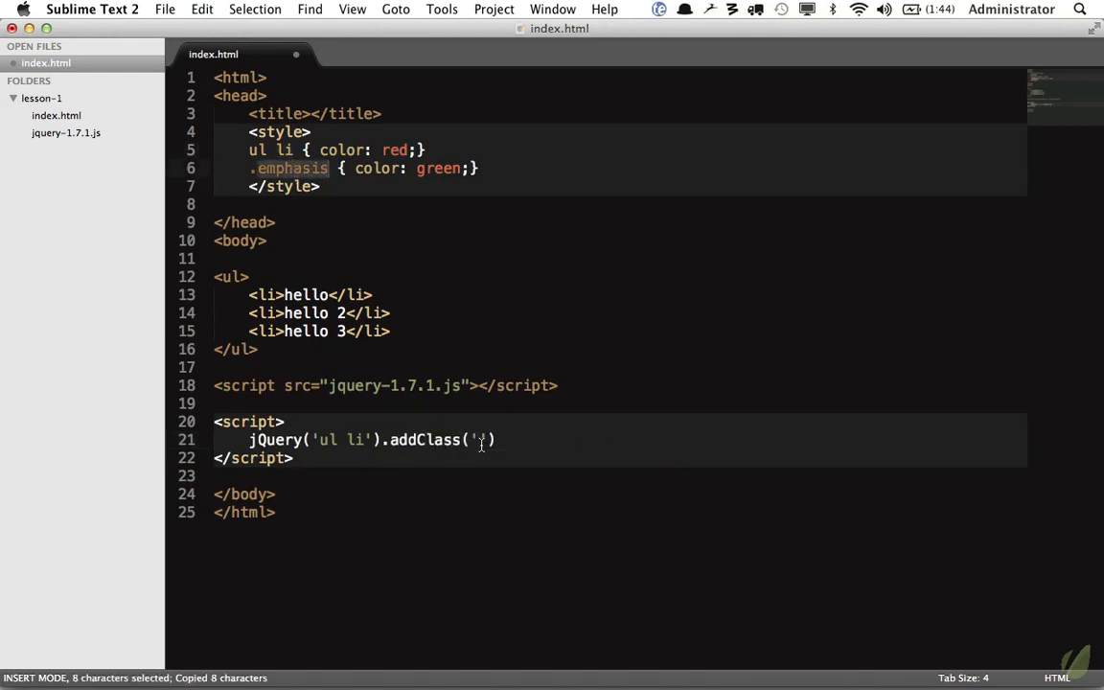
pyautogui.write("emphasis');")
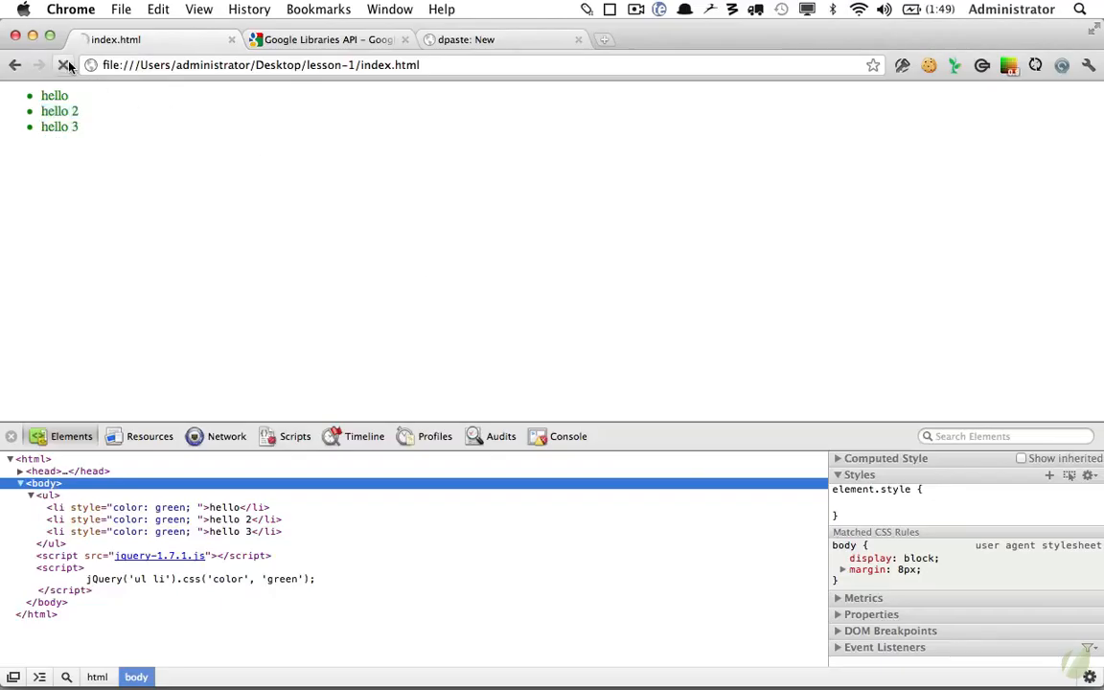
# Save index.html, reload it in Chrome to check the green items, then close DevTools.
pyautogui.click(63, 65)
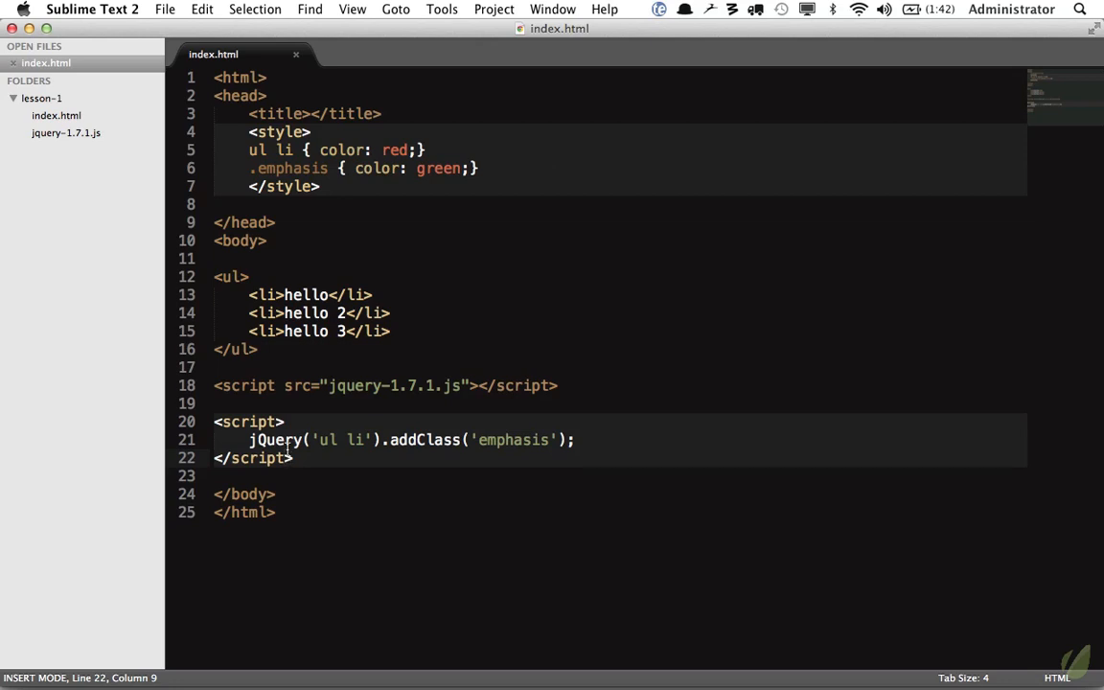
pyautogui.click(277, 438)
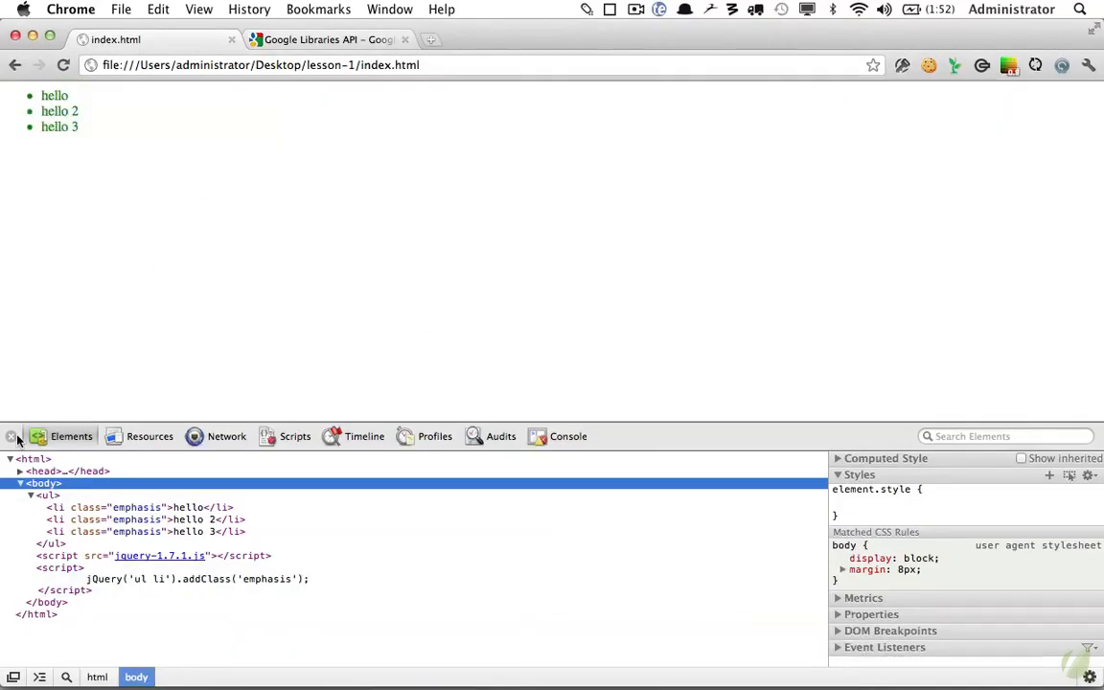
pyautogui.click(12, 437)
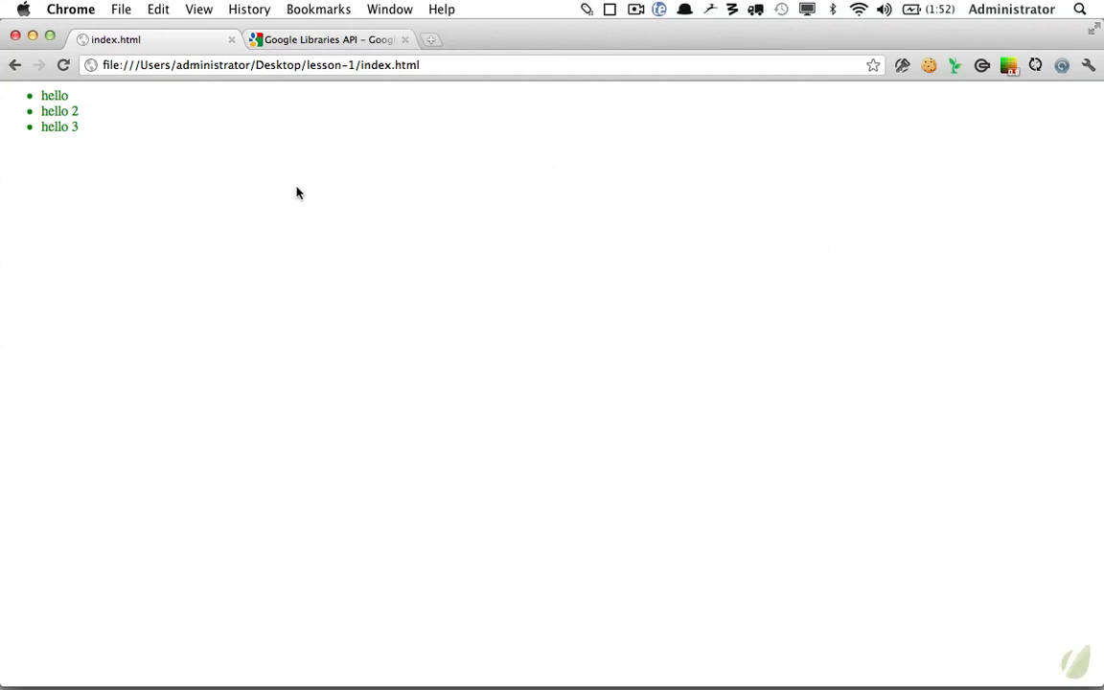
# Open the Google Libraries API developer guide and select the jQuery 1.7.1 CDN path.
pyautogui.click(325, 38)
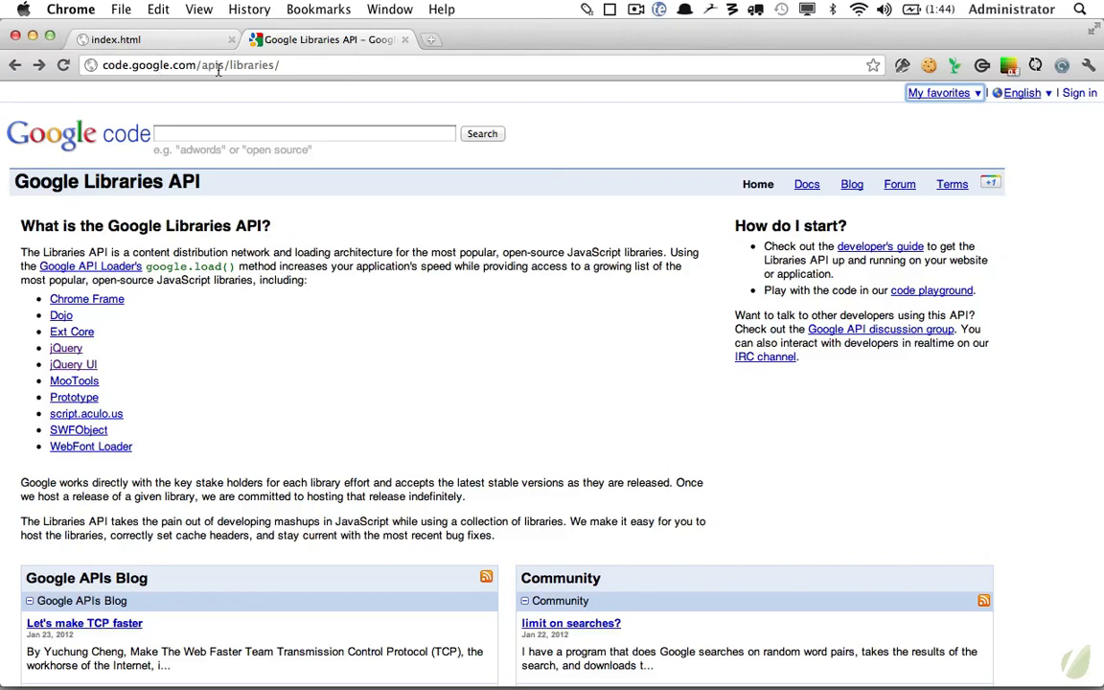
pyautogui.moveTo(278, 65)
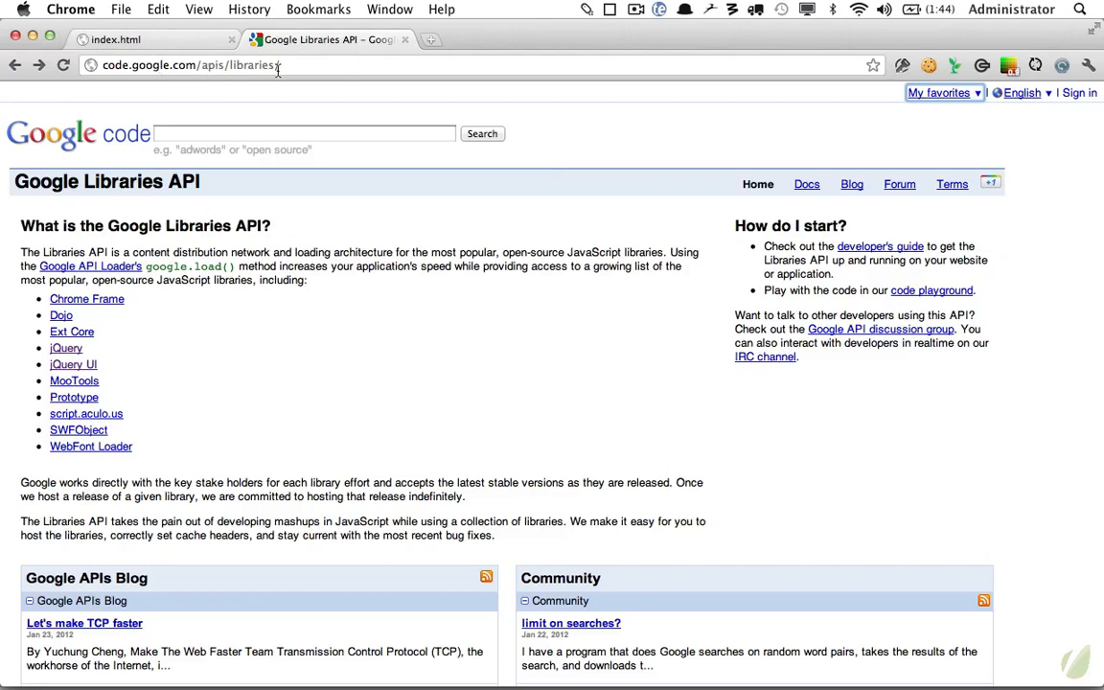
pyautogui.click(66, 348)
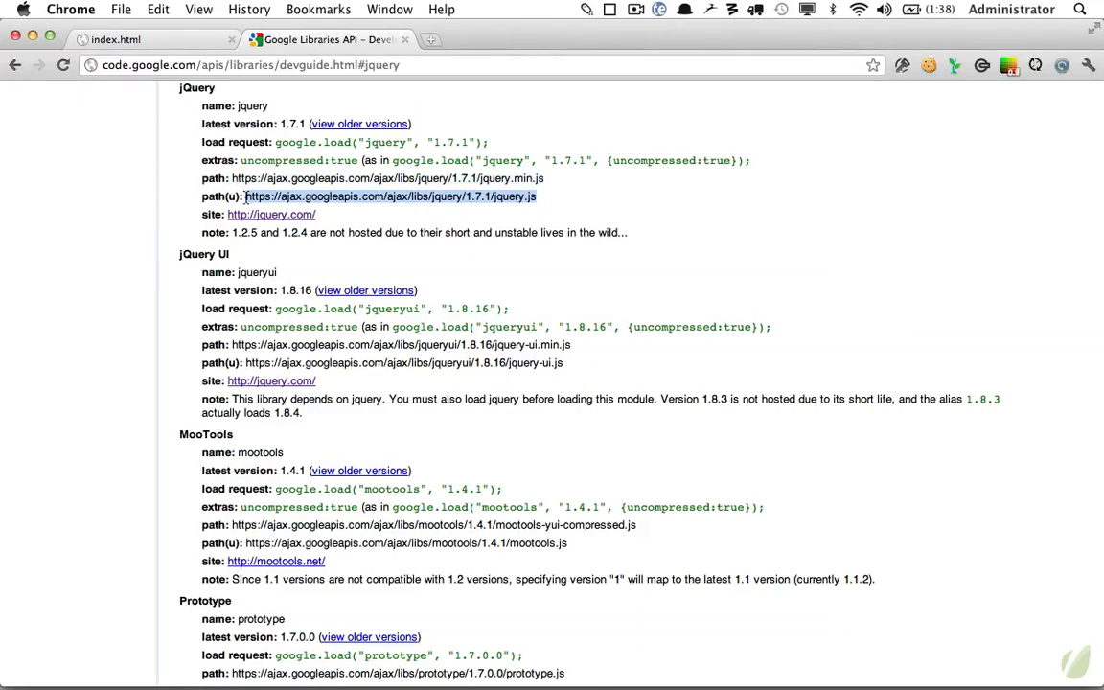
pyautogui.click(391, 196)
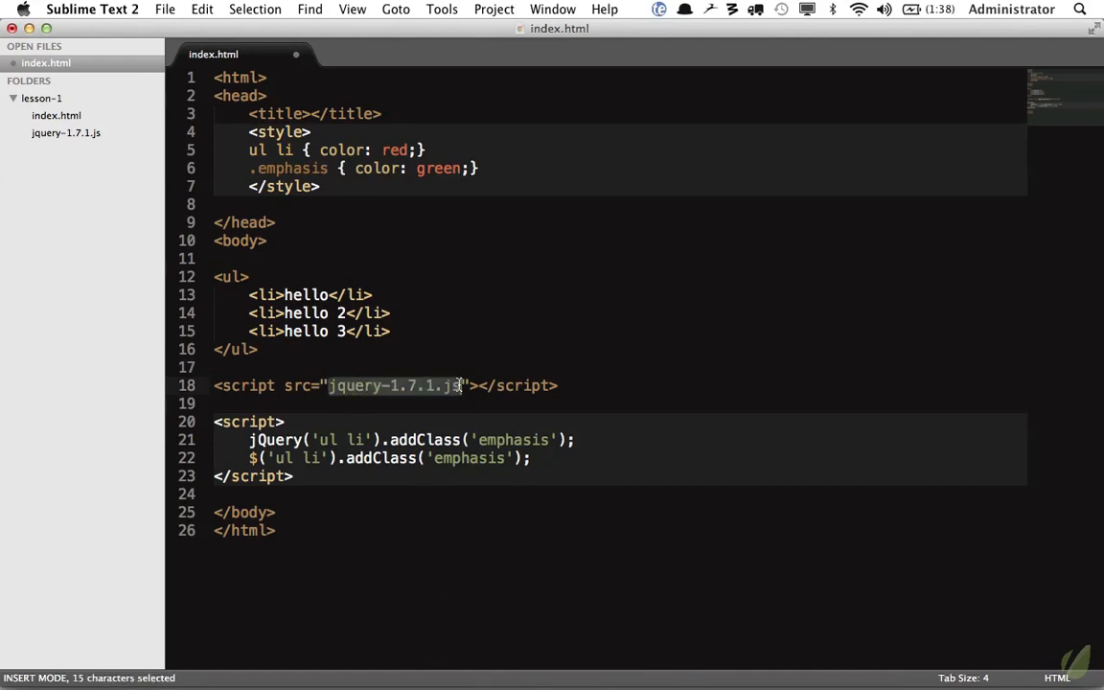
pyautogui.write('https://ajax.googleapis.com/ajax/libs/jquery/1.7.1/jquery.js')
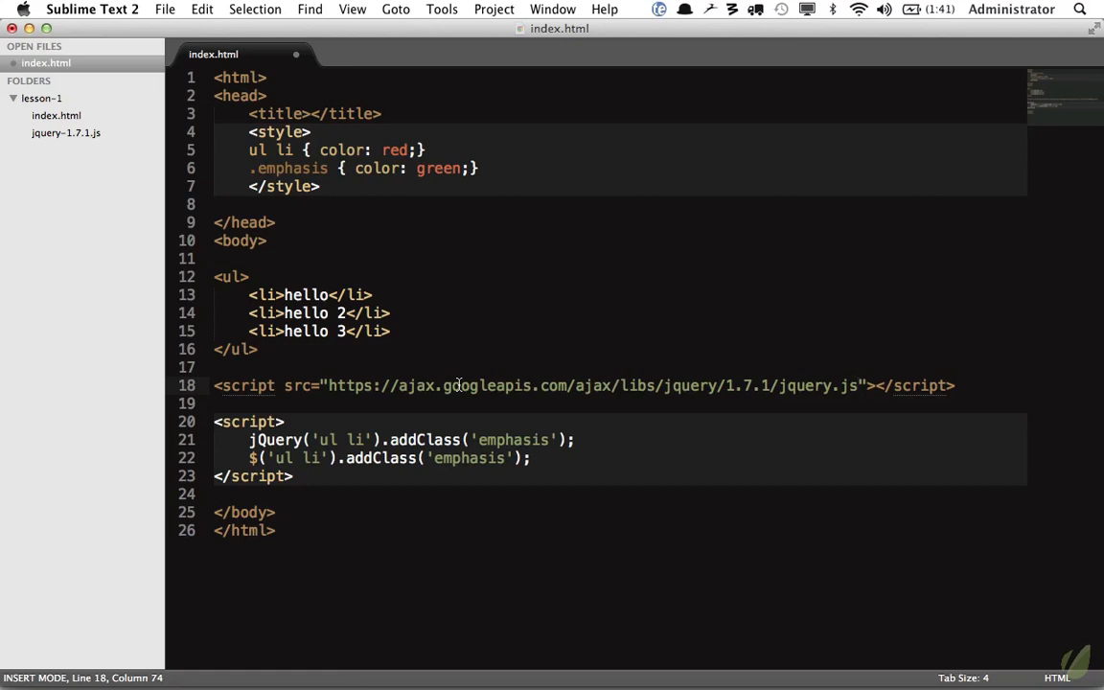
pyautogui.moveTo(354, 391)
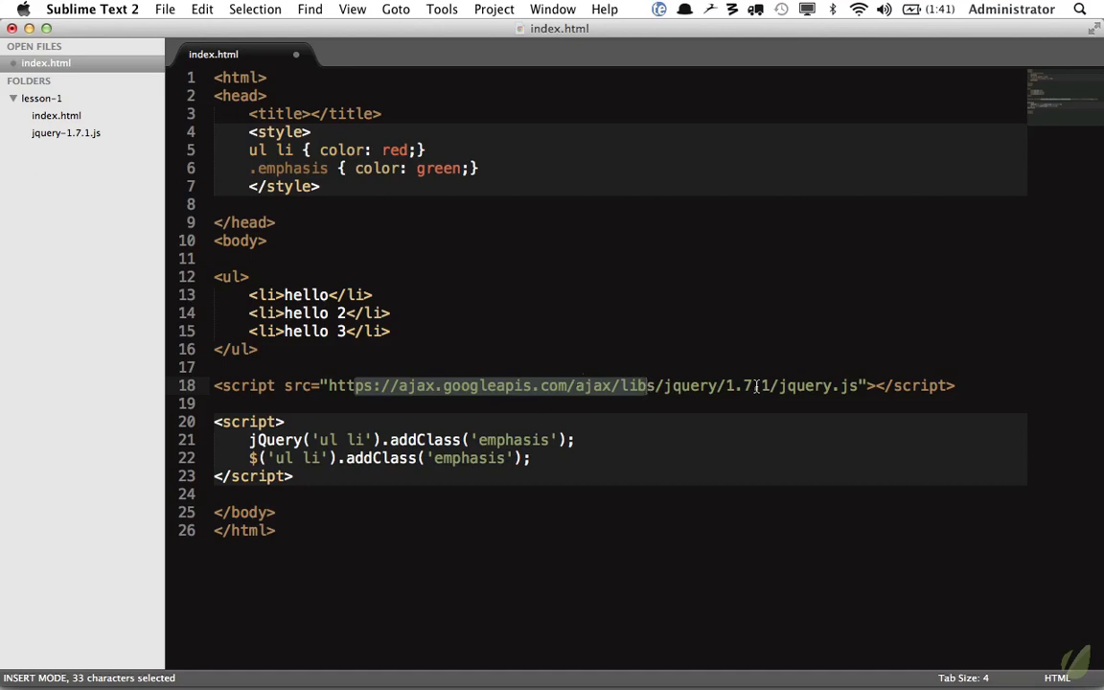
pyautogui.press('cmd+tab')
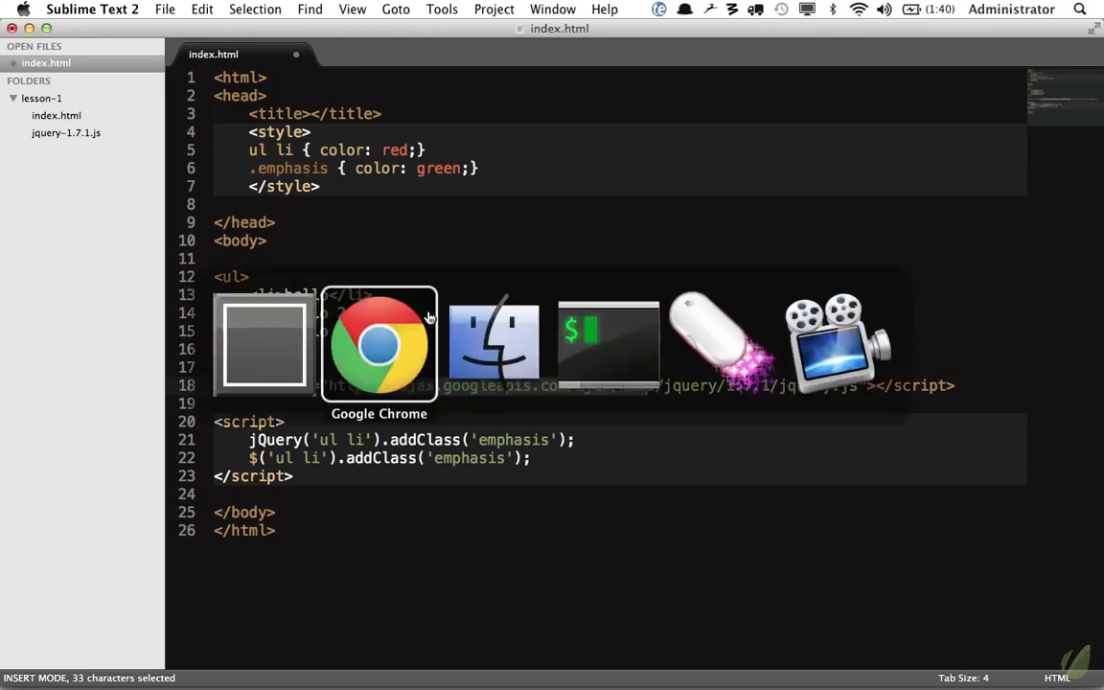
# View the CDN jQuery 1.7.1 source and highlight the window.jQuery and window.$ global assignments.
pyautogui.click(379, 343)
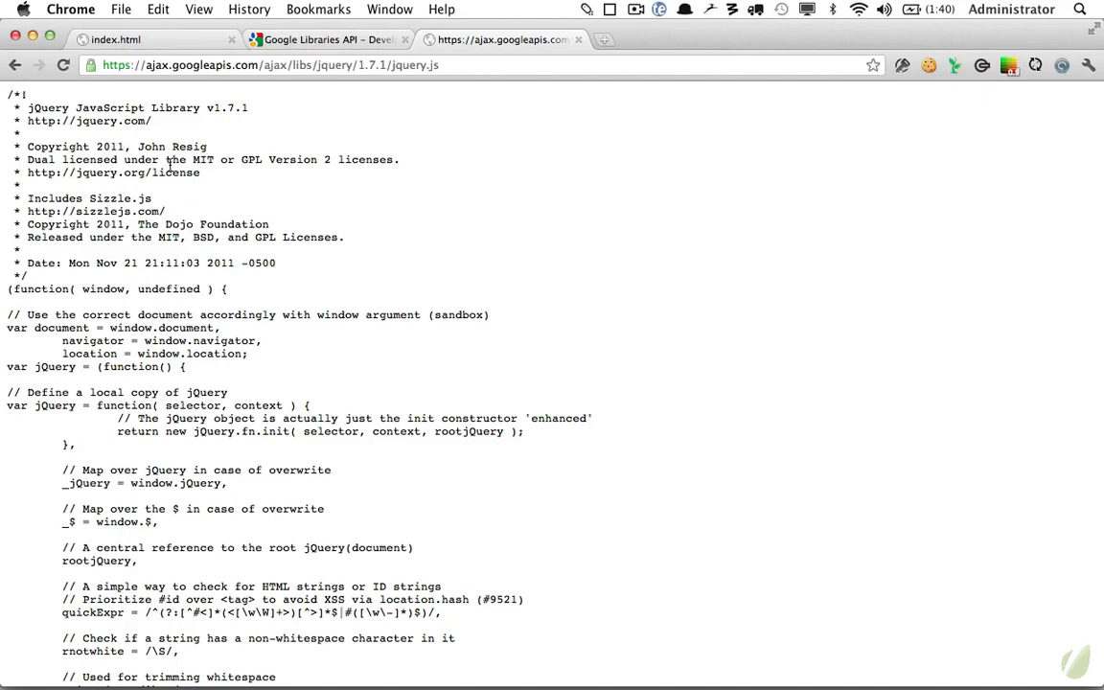
pyautogui.scroll(-3)
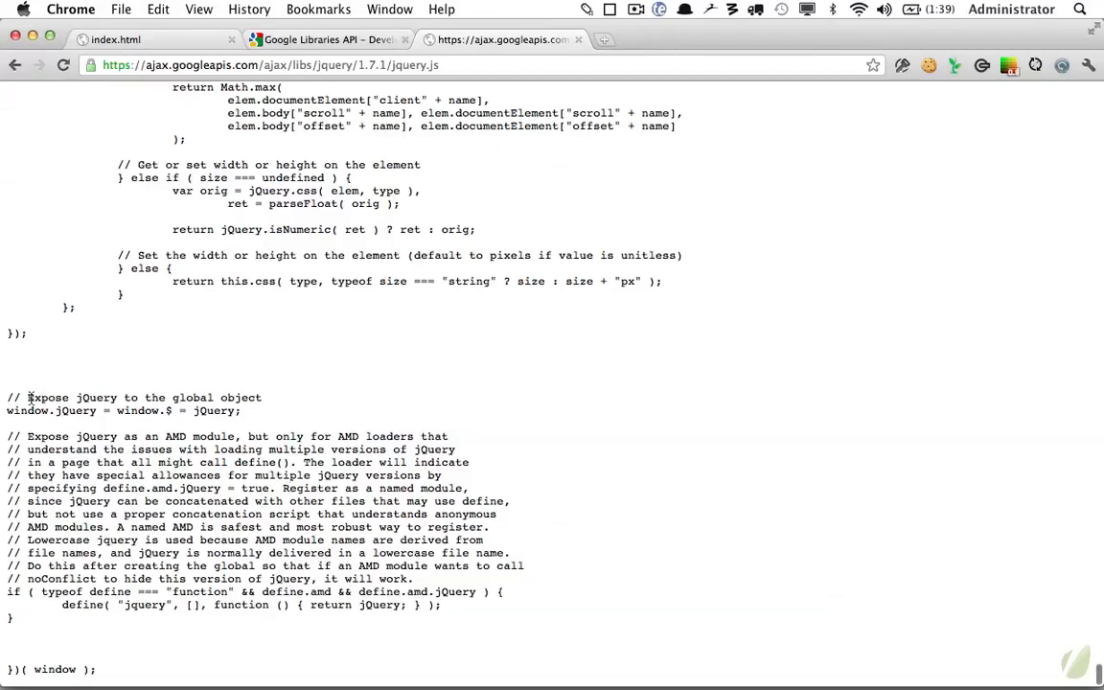
pyautogui.doubleClick(52, 410)
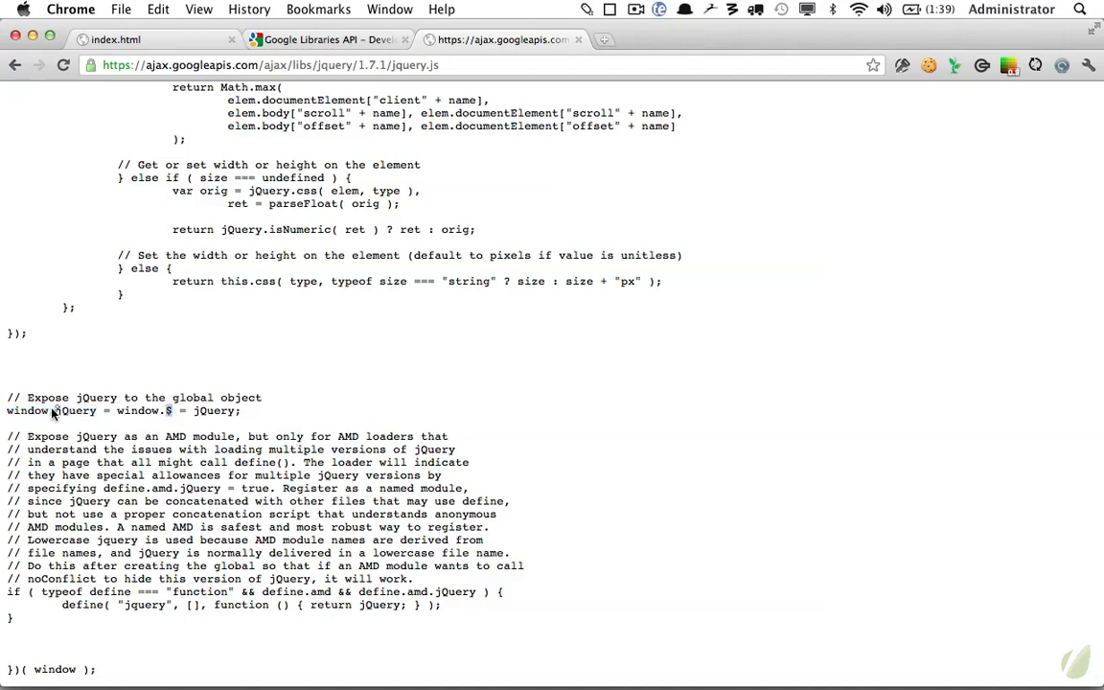
pyautogui.doubleClick(215, 410)
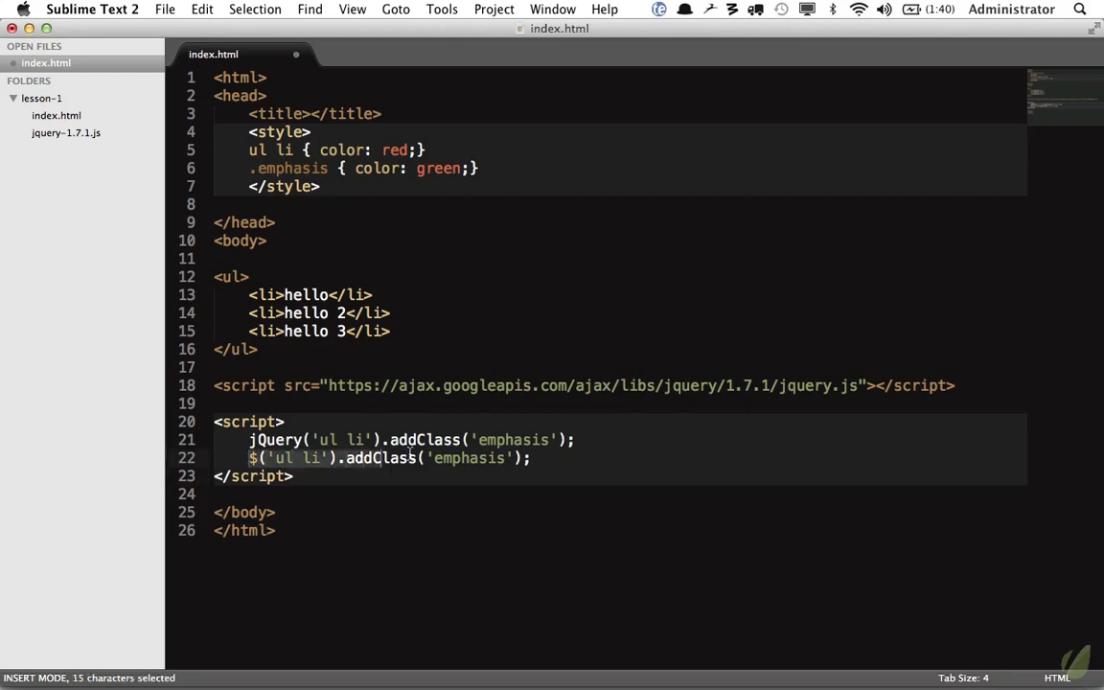
pyautogui.click(296, 476)
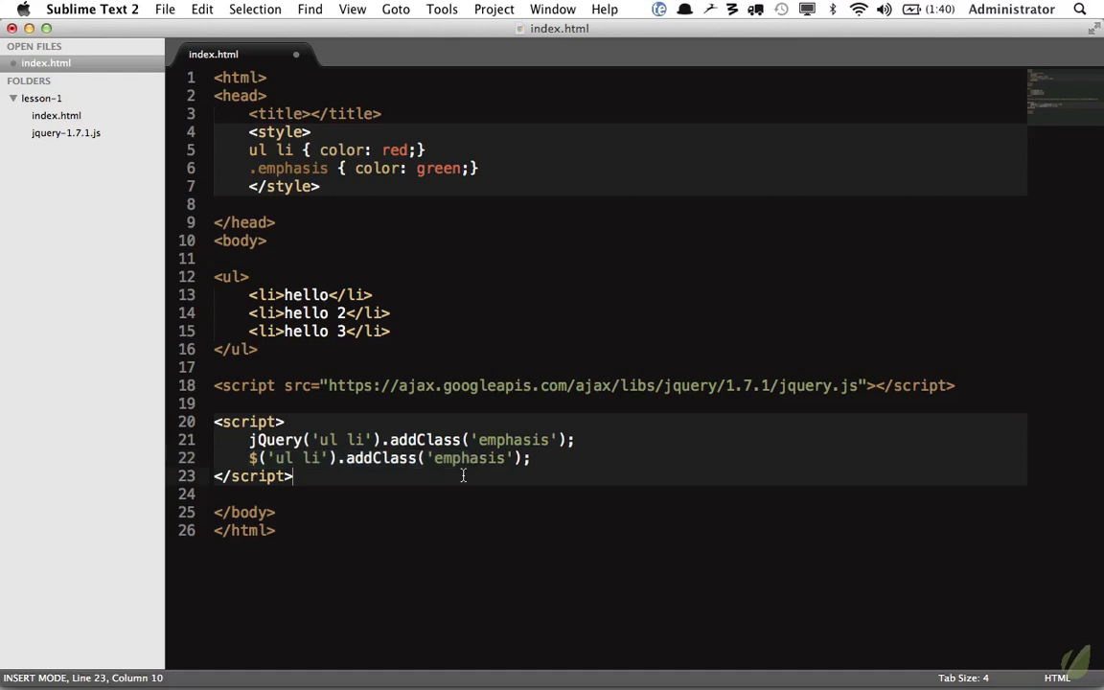